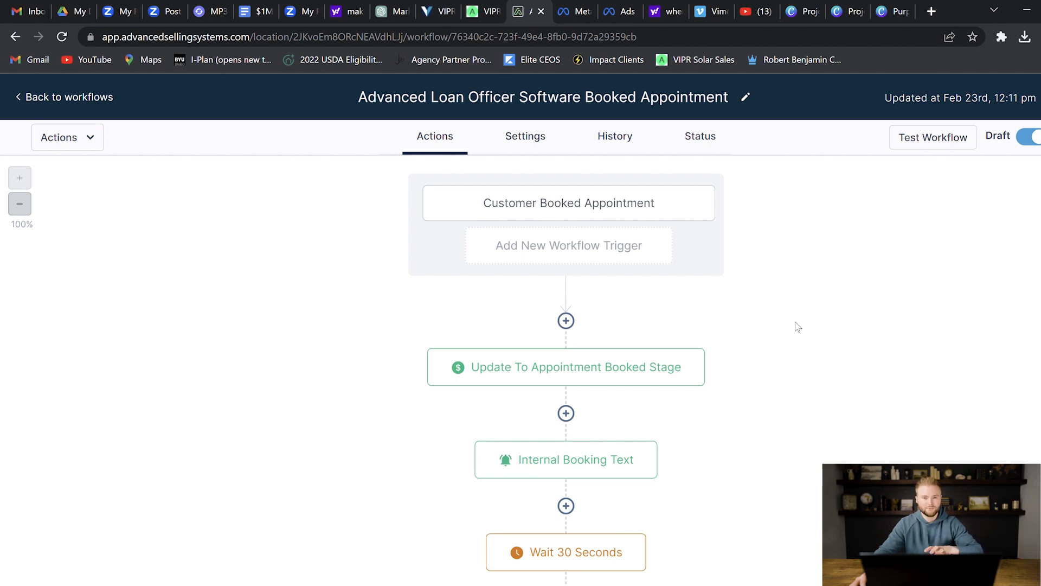
pyautogui.moveTo(670, 236)
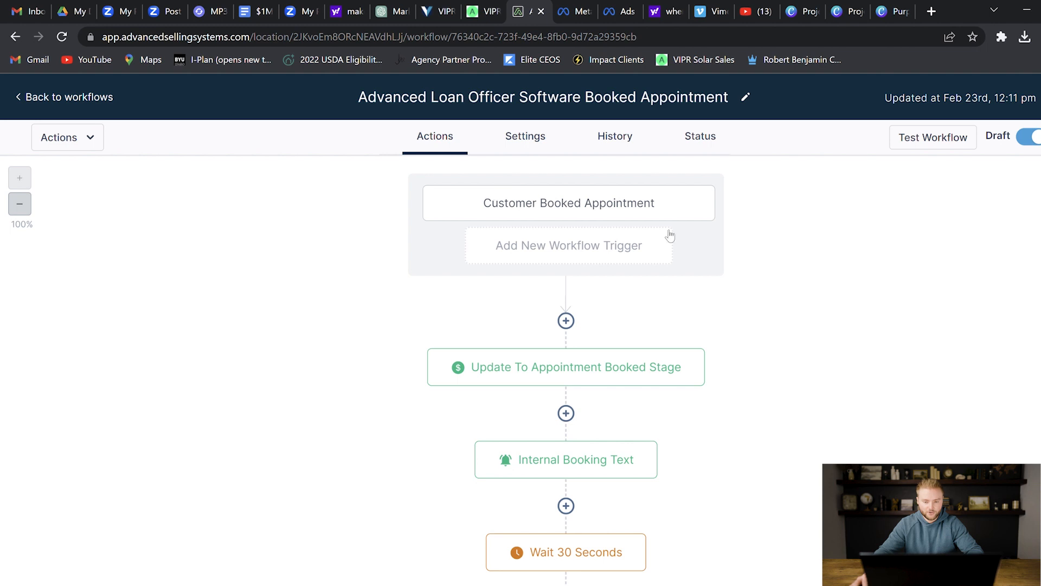
pyautogui.moveTo(548, 234)
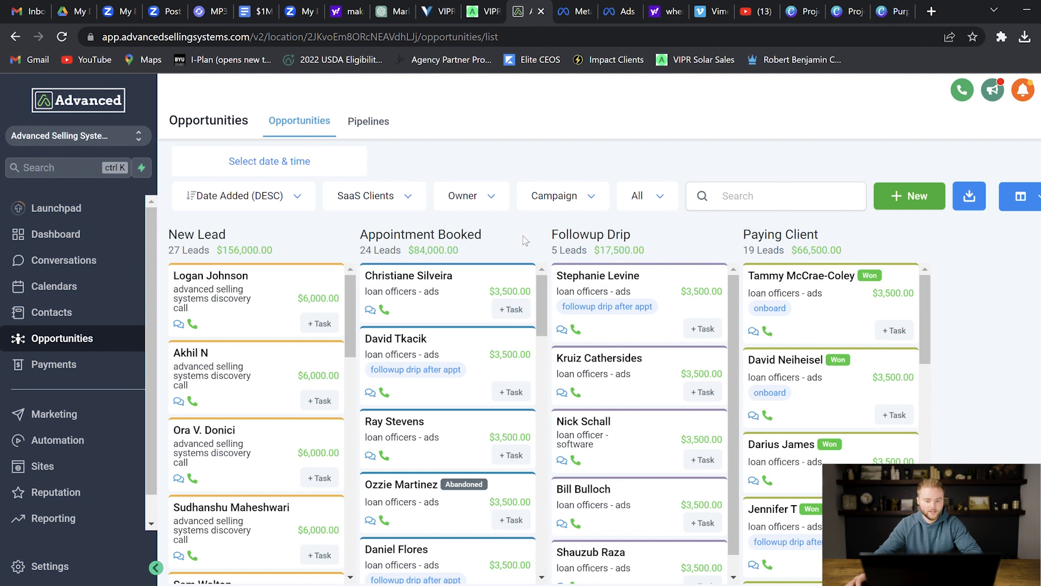
pyautogui.moveTo(246, 278)
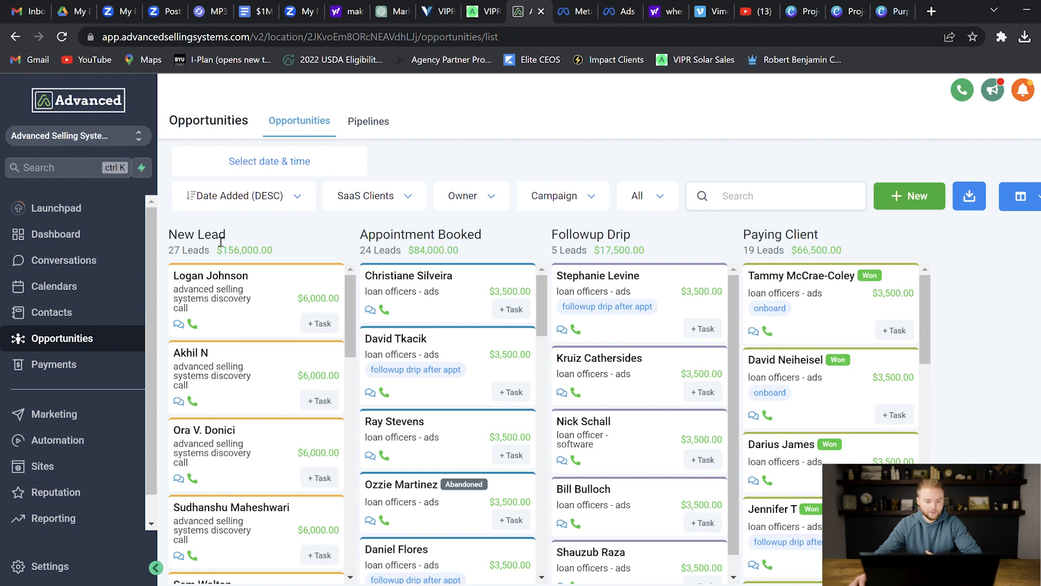
pyautogui.moveTo(396, 307)
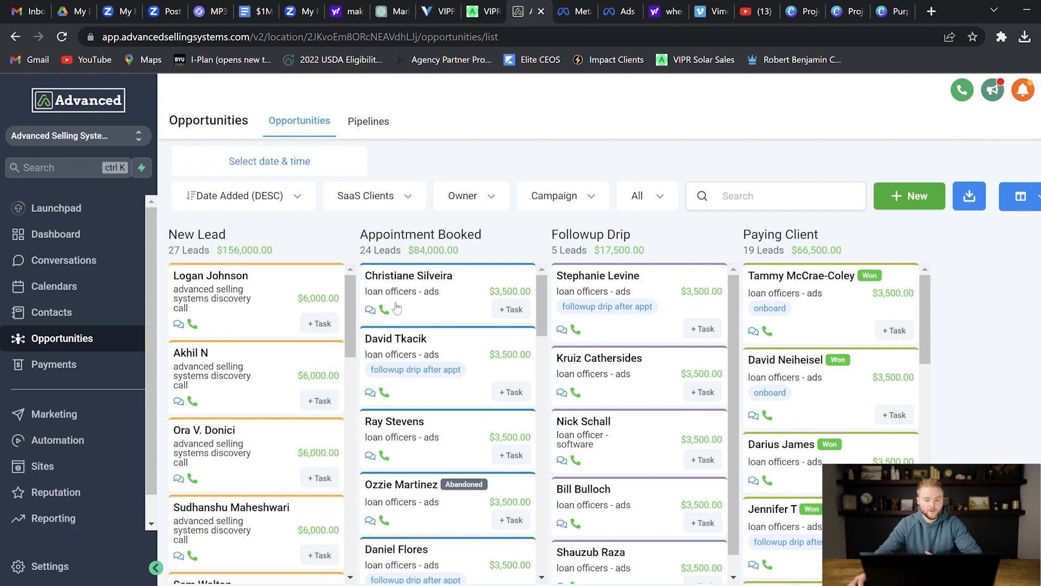
pyautogui.moveTo(431, 291)
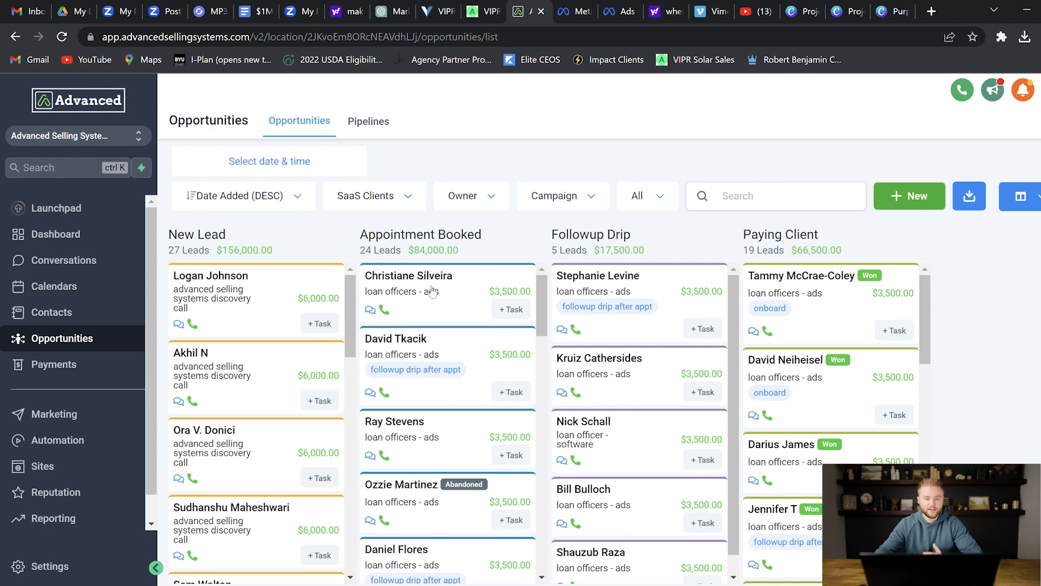
pyautogui.moveTo(338, 320)
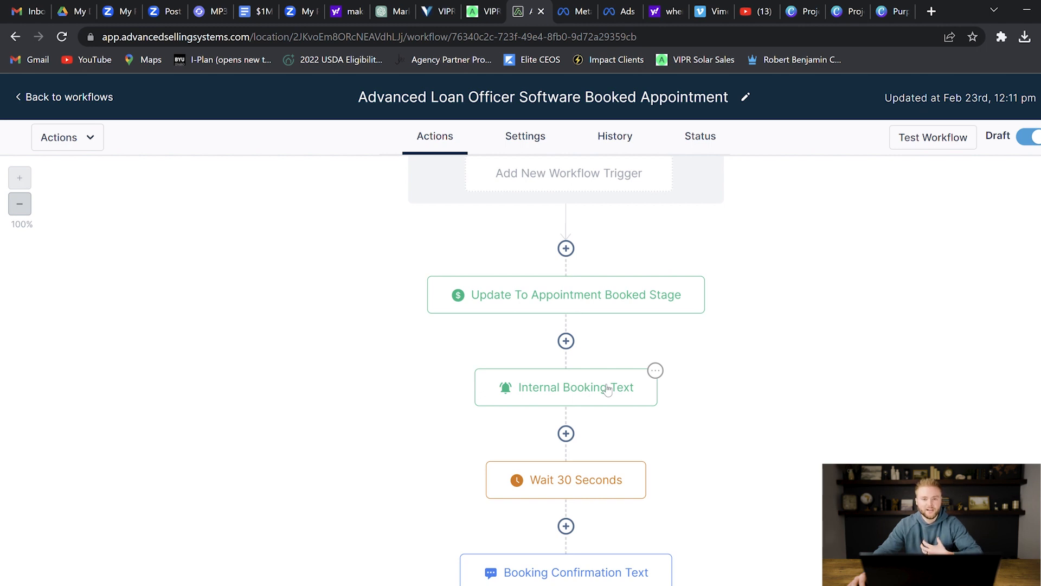
pyautogui.scroll(-3)
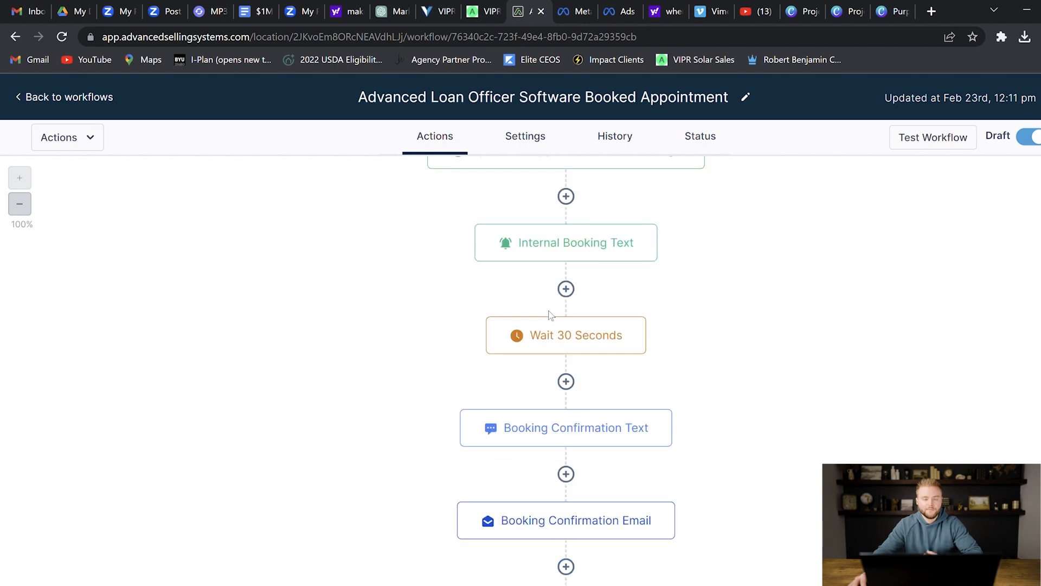
pyautogui.moveTo(577, 332)
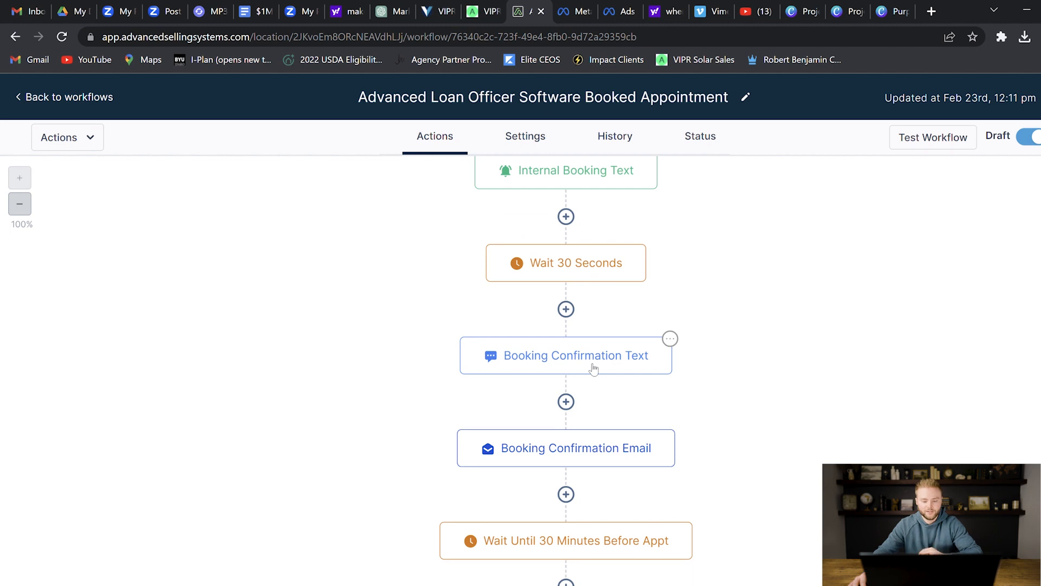
pyautogui.scroll(-3)
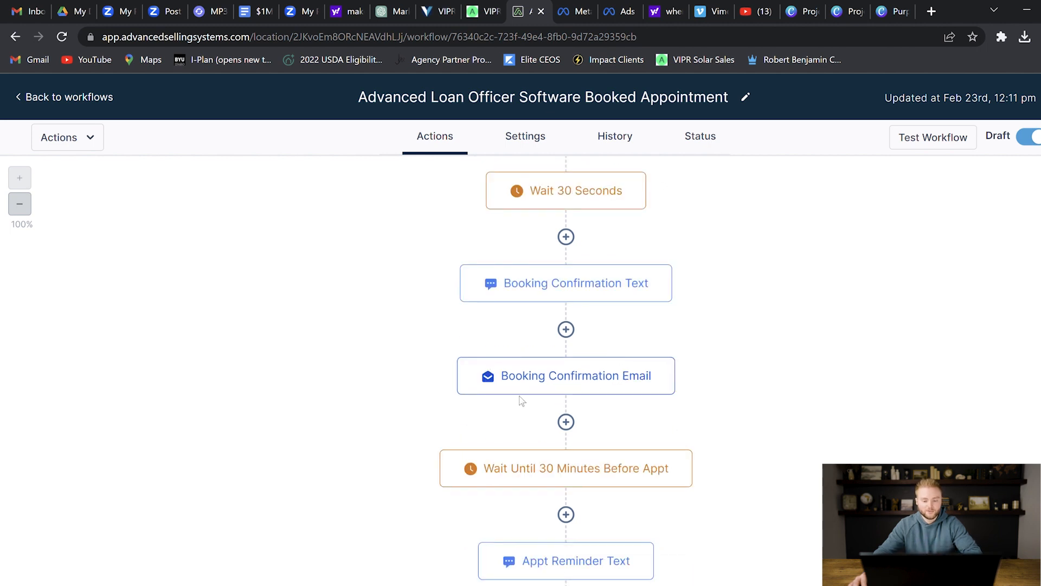
pyautogui.moveTo(572, 404)
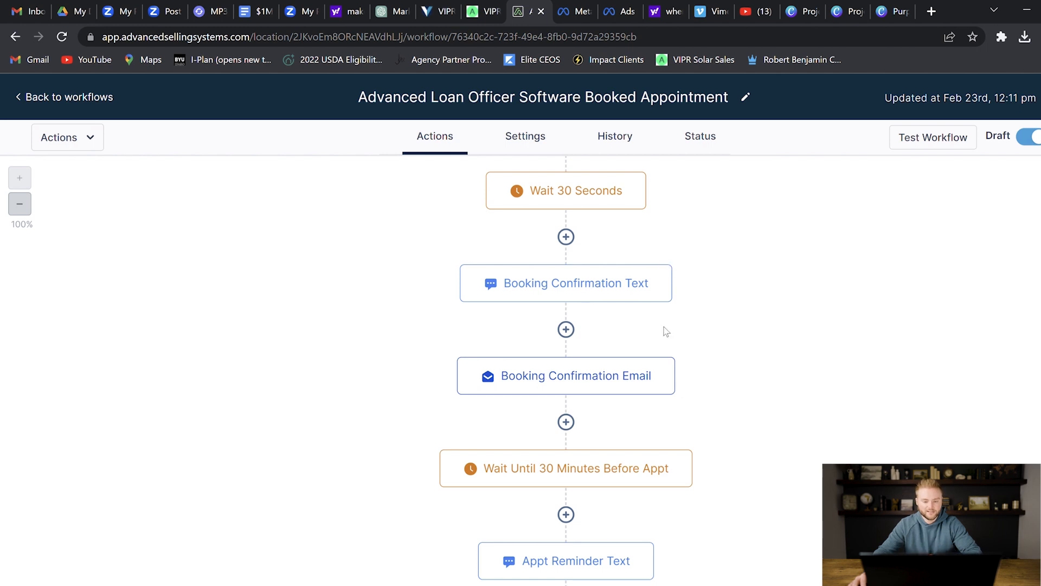
pyautogui.moveTo(711, 386)
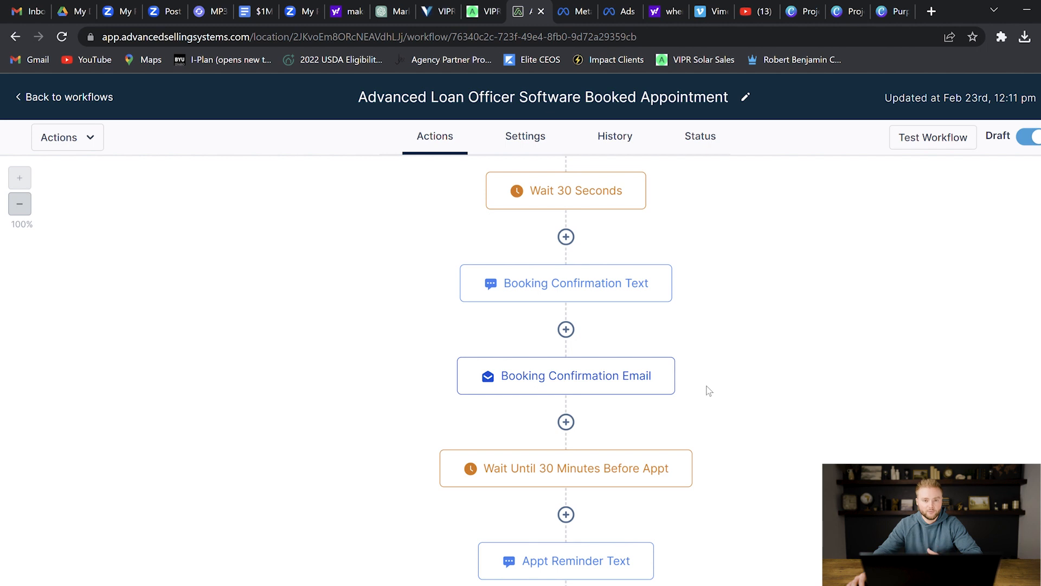
pyautogui.scroll(-3)
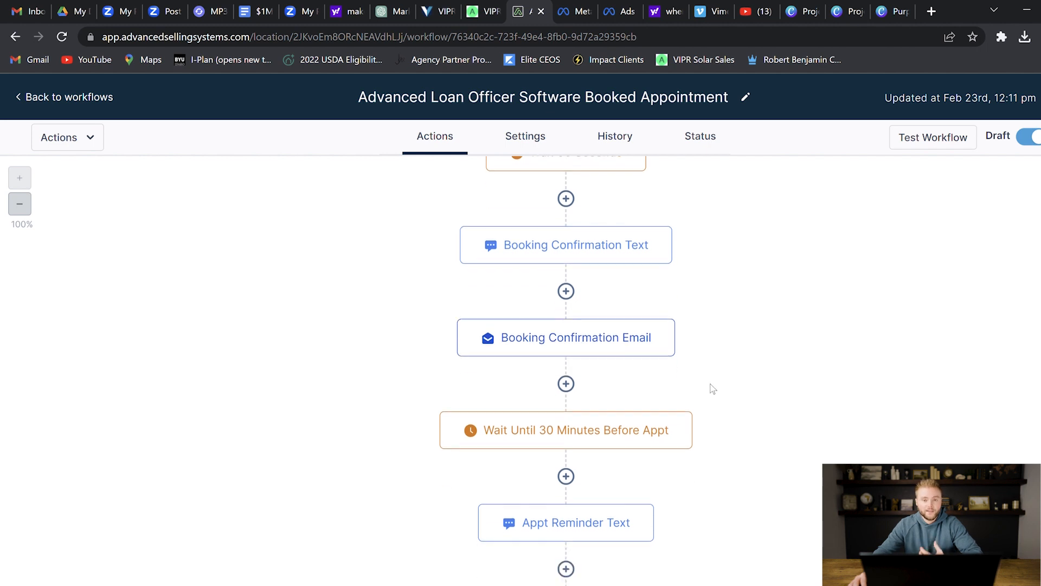
pyautogui.scroll(-3)
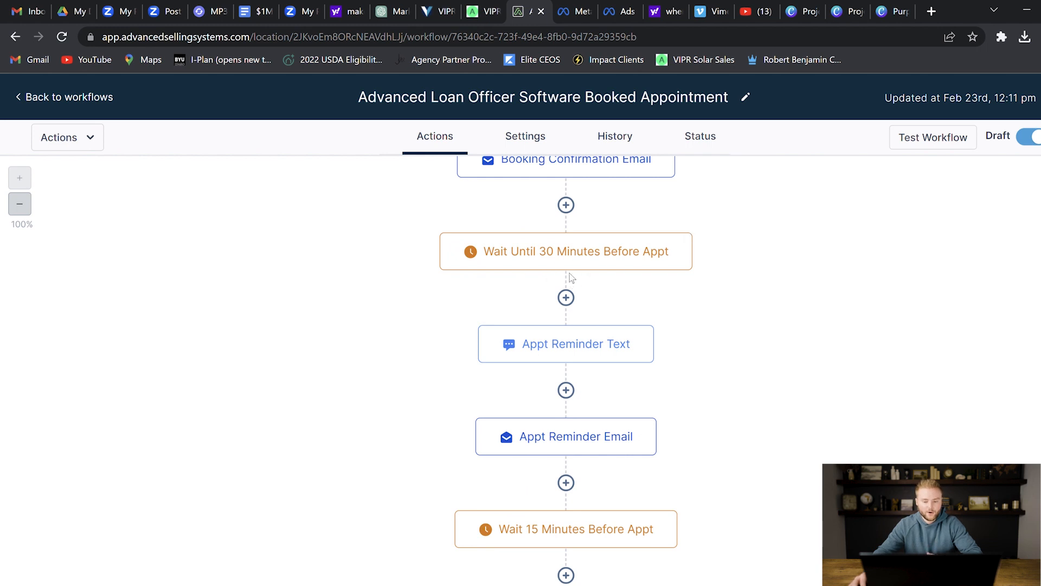
pyautogui.moveTo(681, 303)
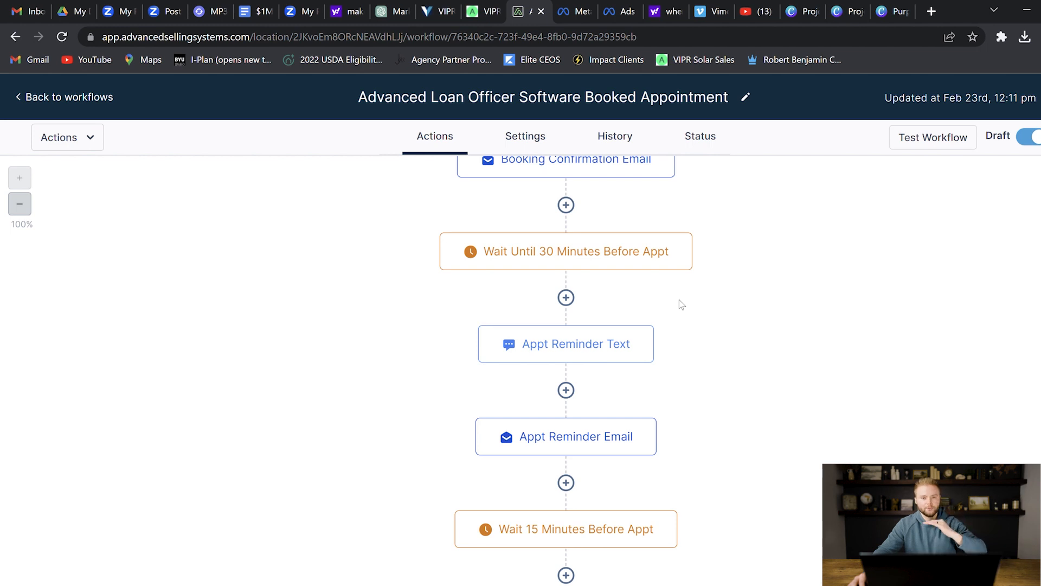
pyautogui.moveTo(612, 299)
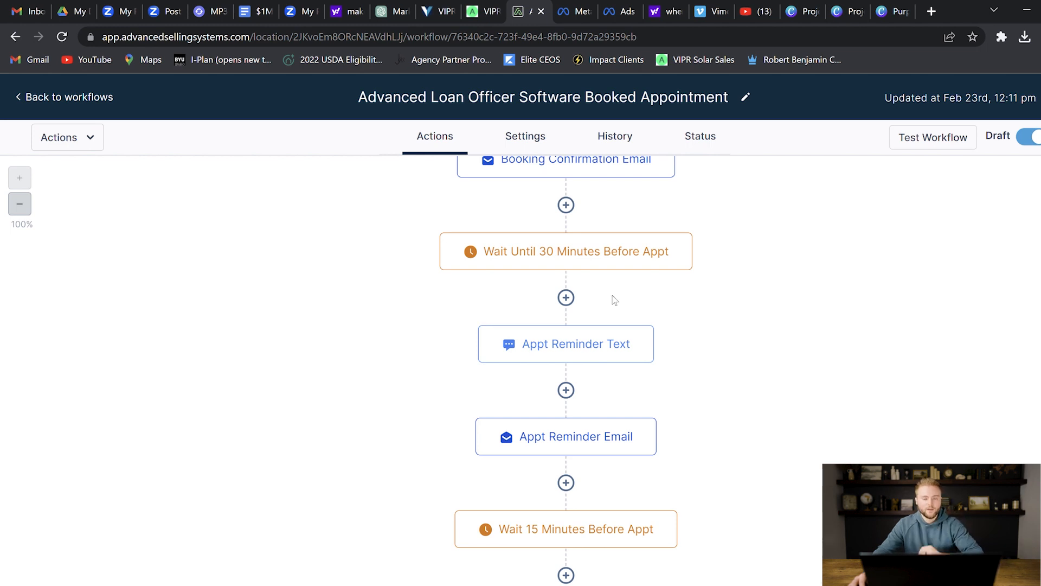
pyautogui.moveTo(663, 344)
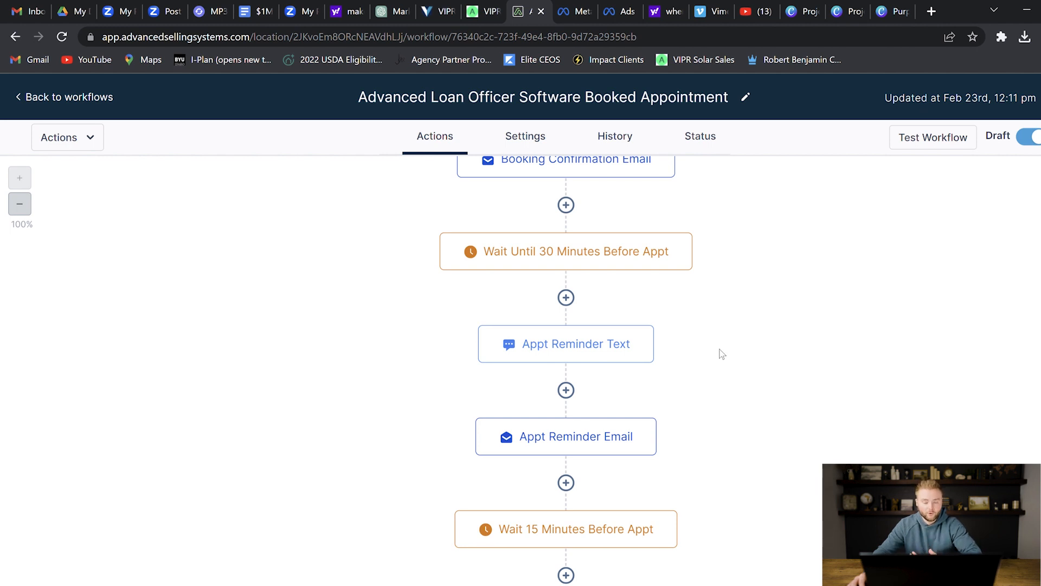
pyautogui.moveTo(675, 357)
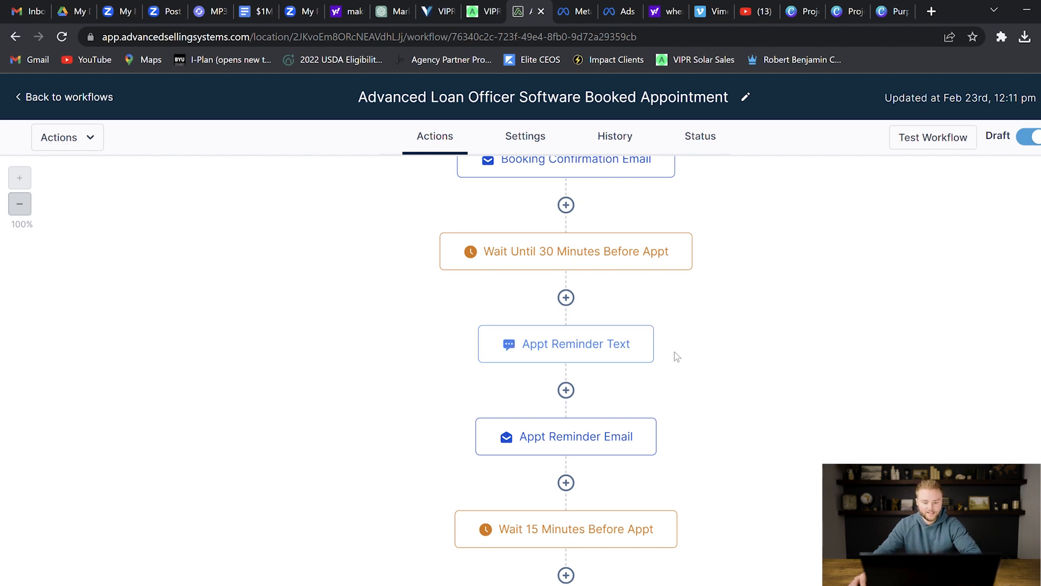
pyautogui.moveTo(687, 381)
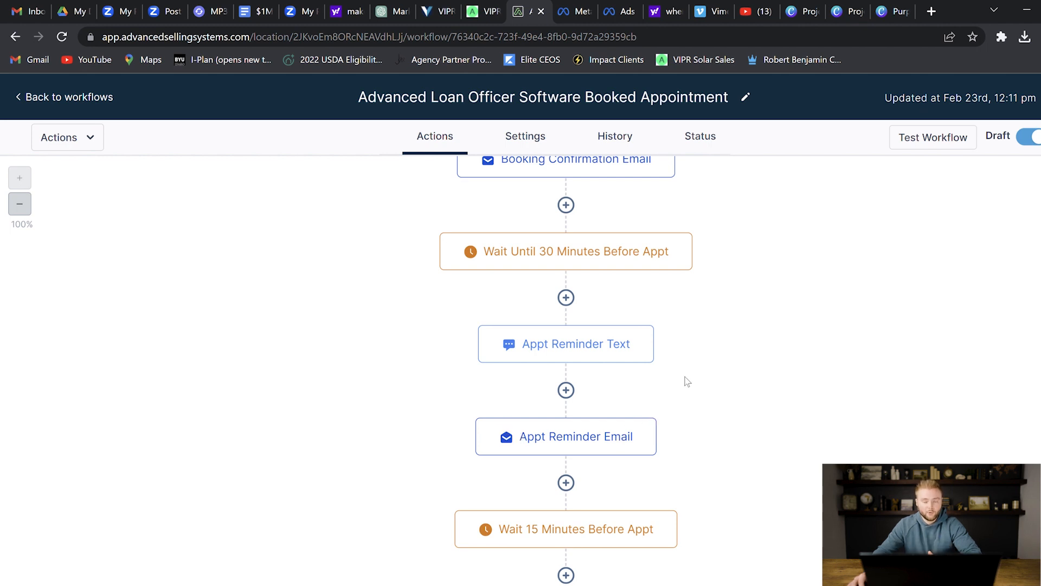
pyautogui.moveTo(684, 383)
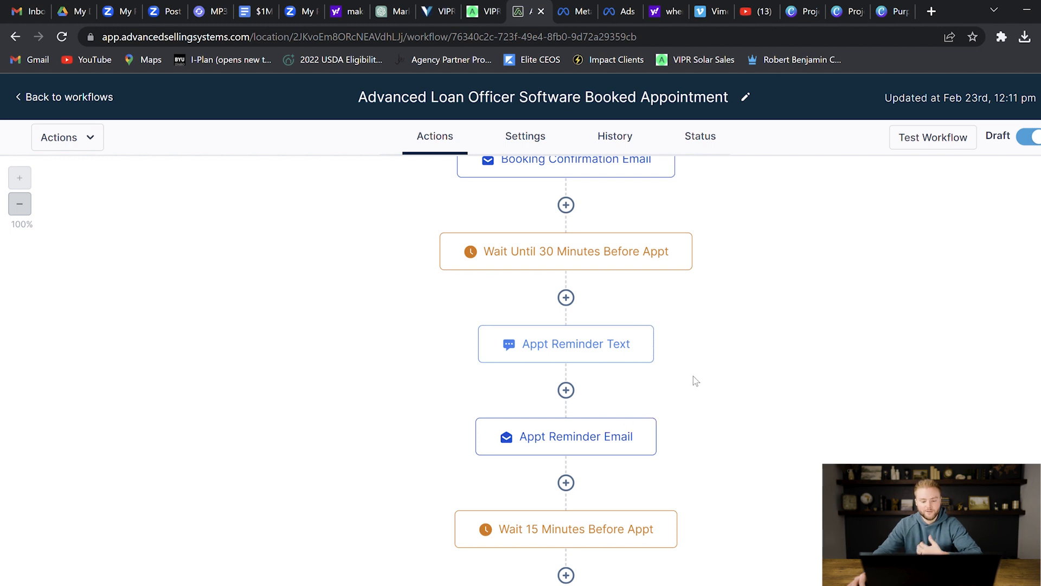
pyautogui.scroll(-3)
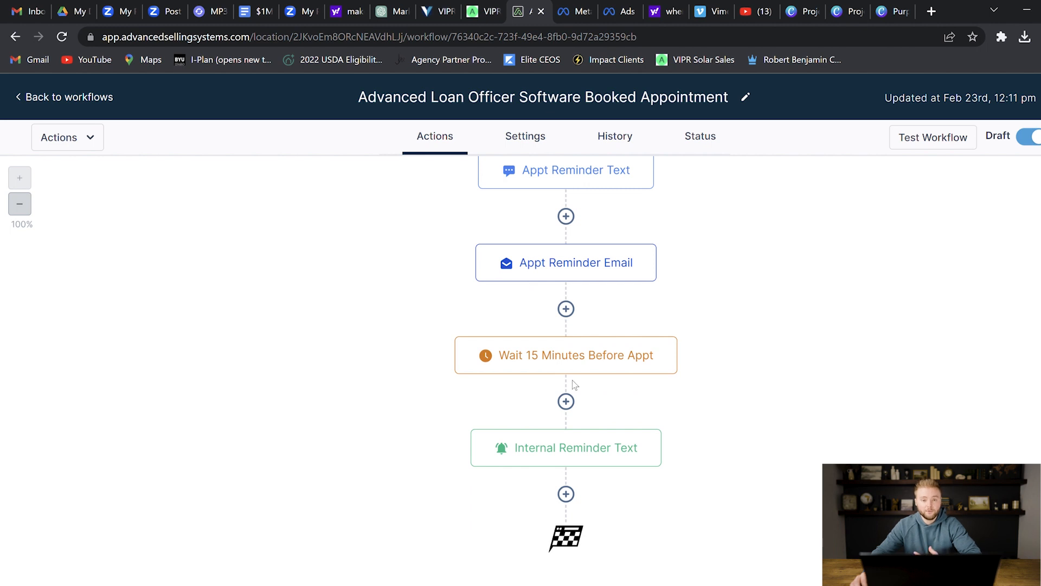
pyautogui.moveTo(540, 417)
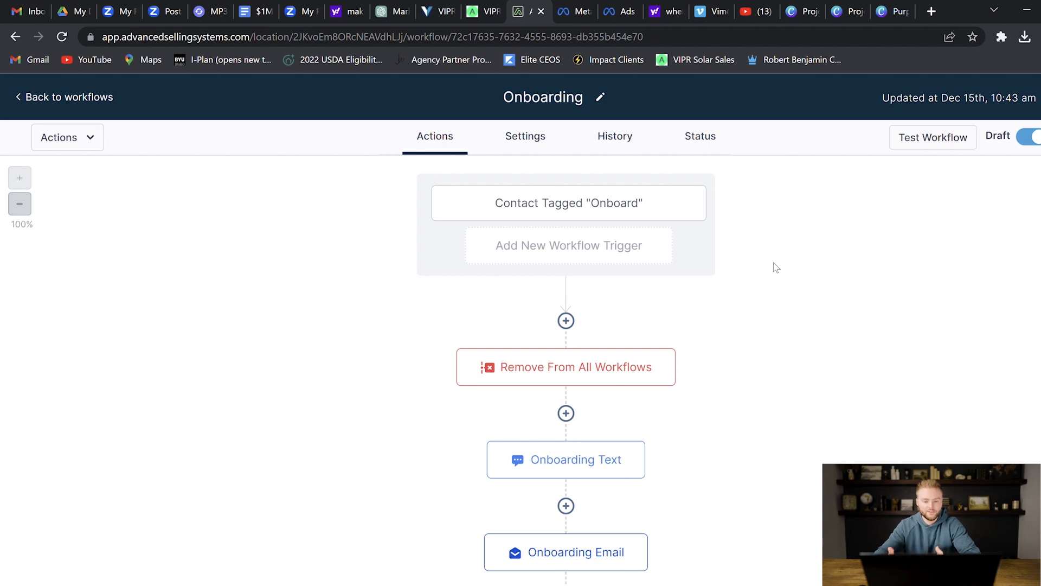
pyautogui.moveTo(580, 232)
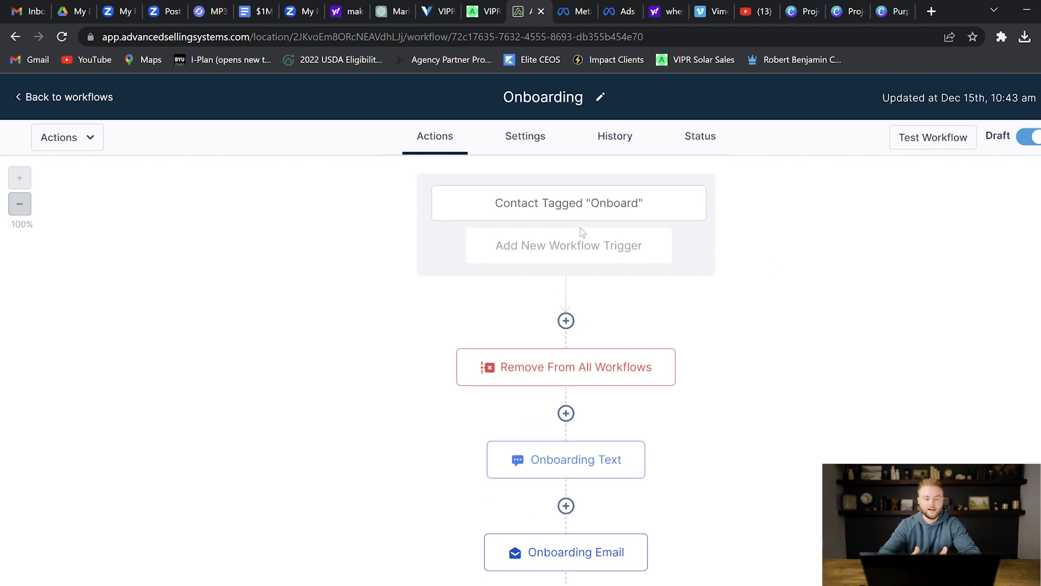
pyautogui.moveTo(768, 244)
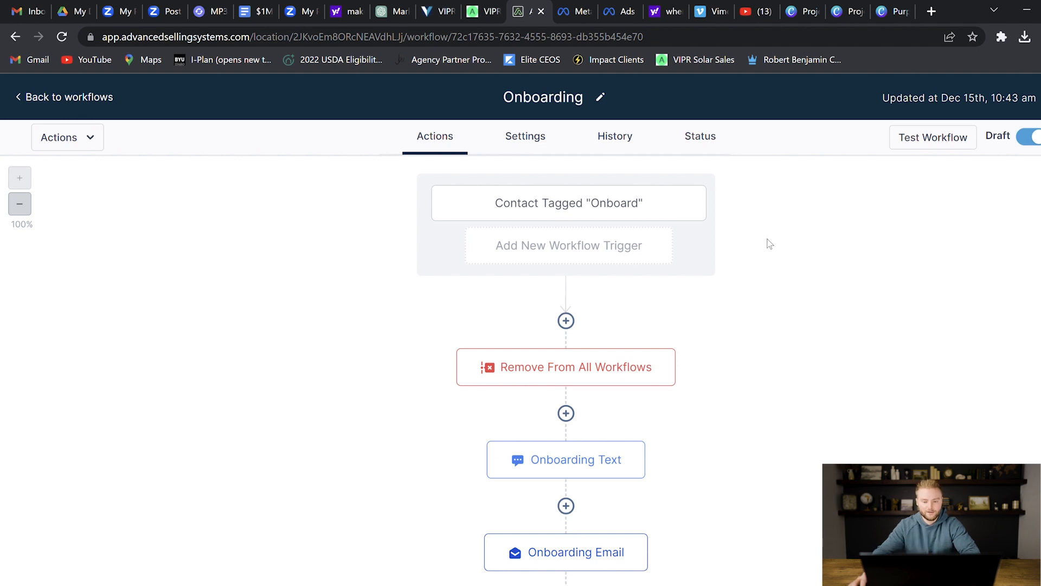
pyautogui.moveTo(799, 230)
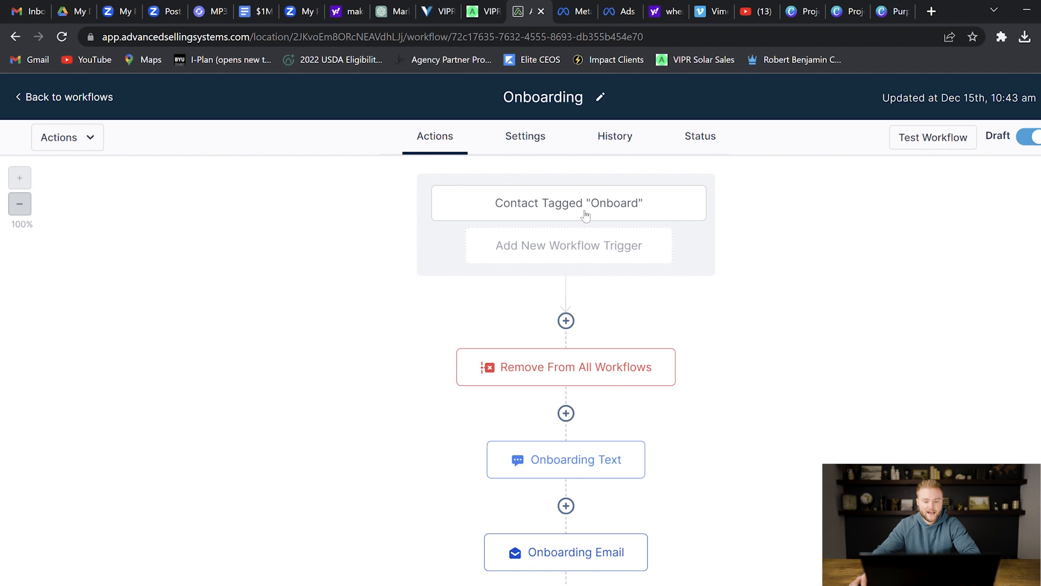
pyautogui.moveTo(623, 221)
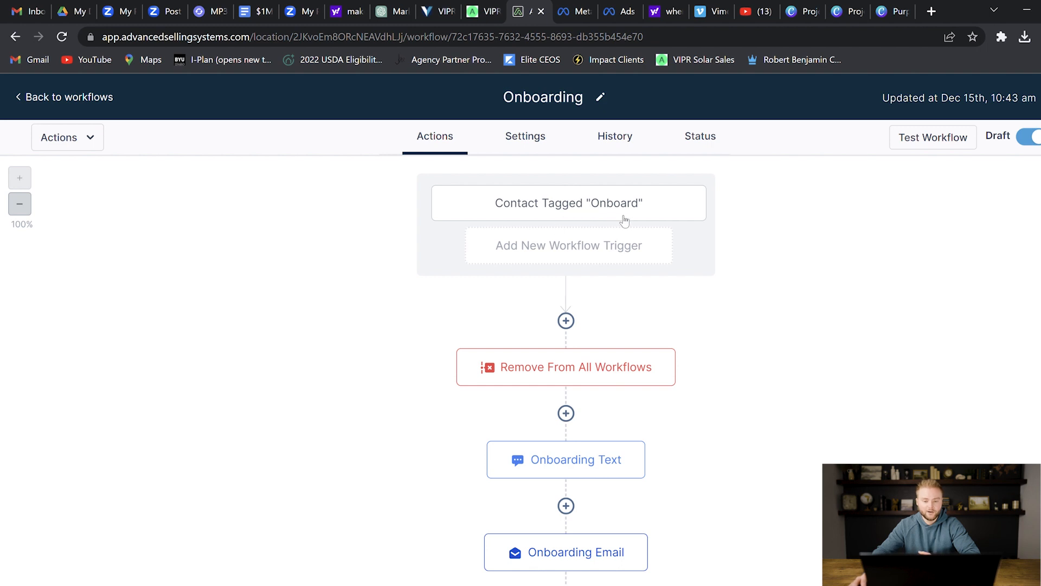
pyautogui.moveTo(629, 220)
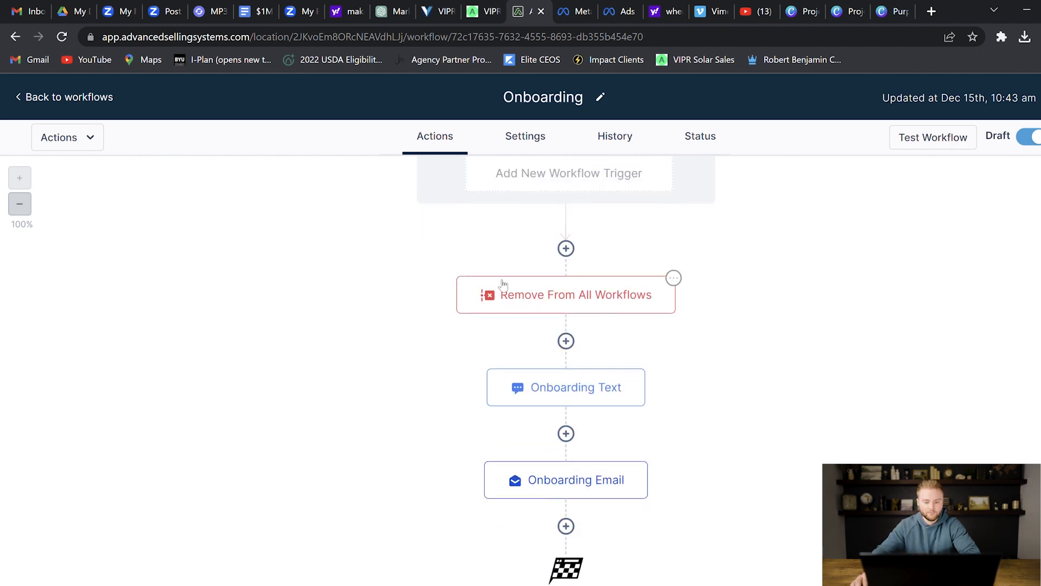
pyautogui.moveTo(535, 287)
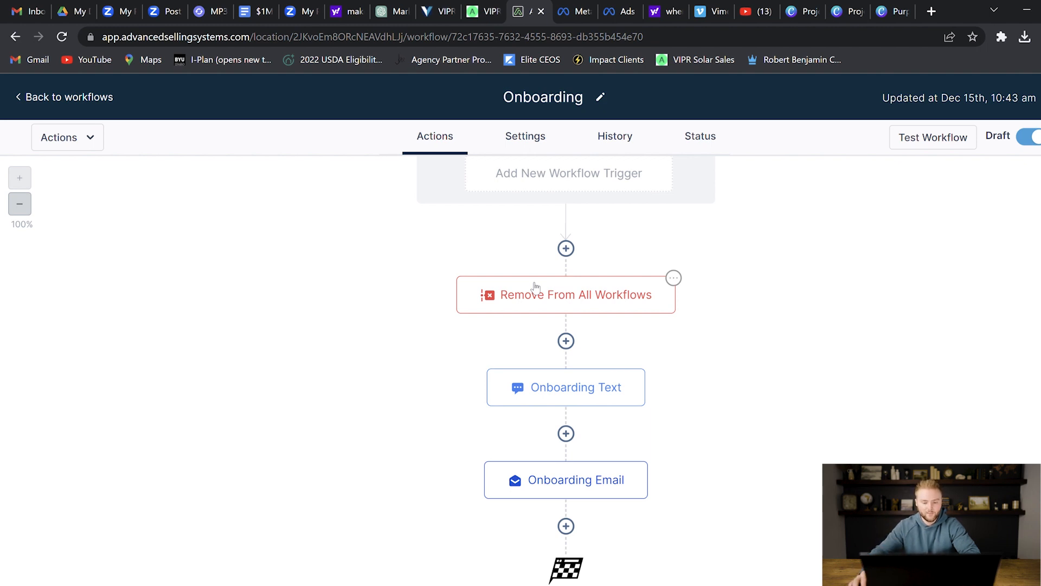
pyautogui.scroll(-3)
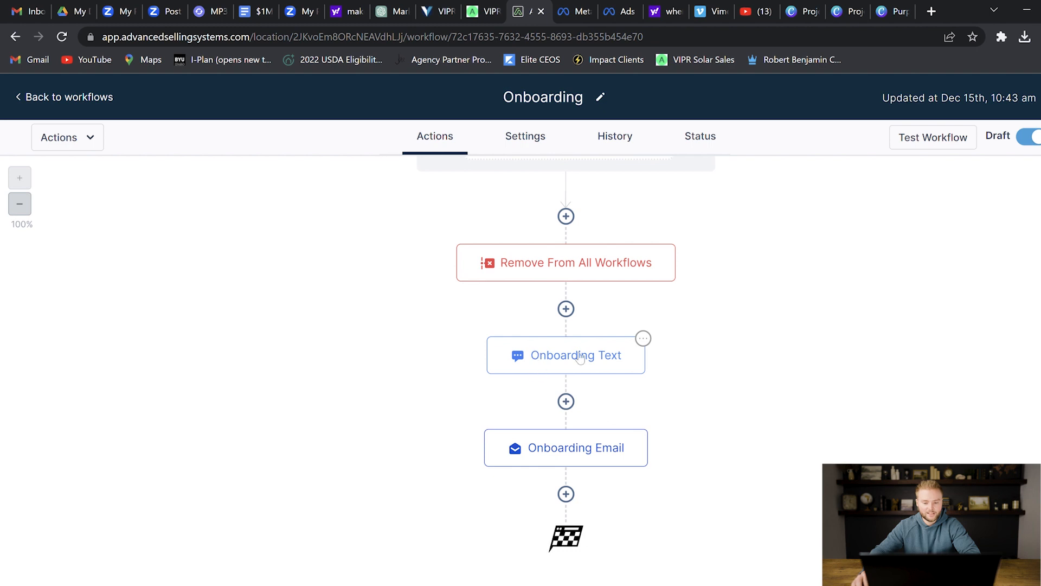
pyautogui.moveTo(727, 359)
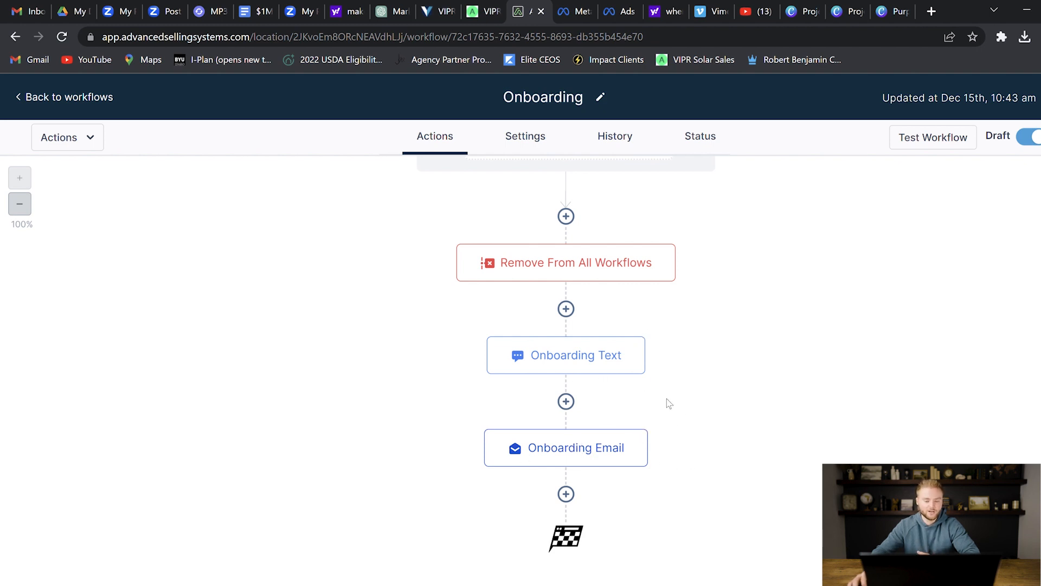
pyautogui.scroll(-3)
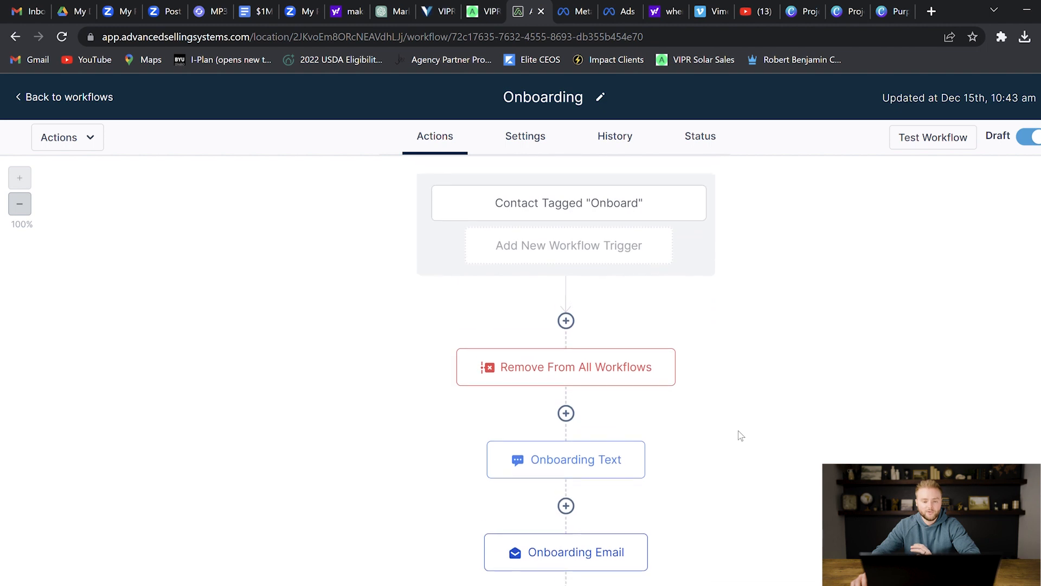
pyautogui.moveTo(749, 335)
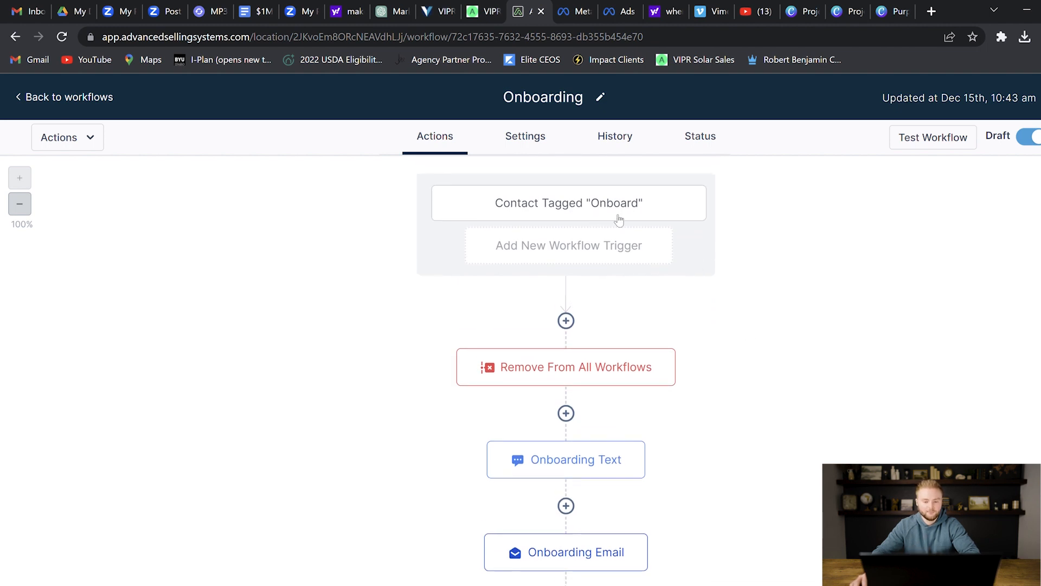
pyautogui.moveTo(642, 225)
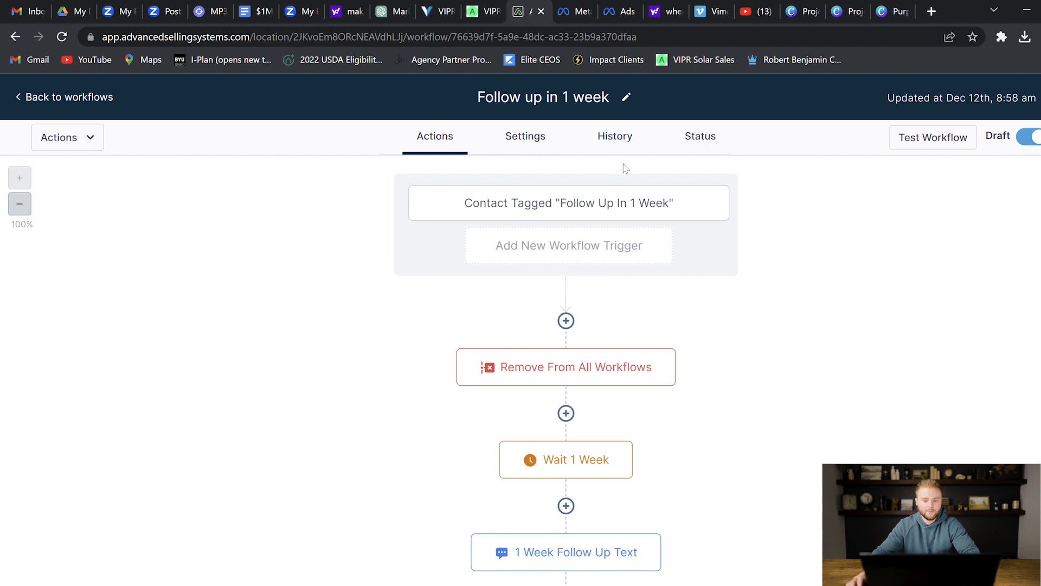
pyautogui.moveTo(631, 170)
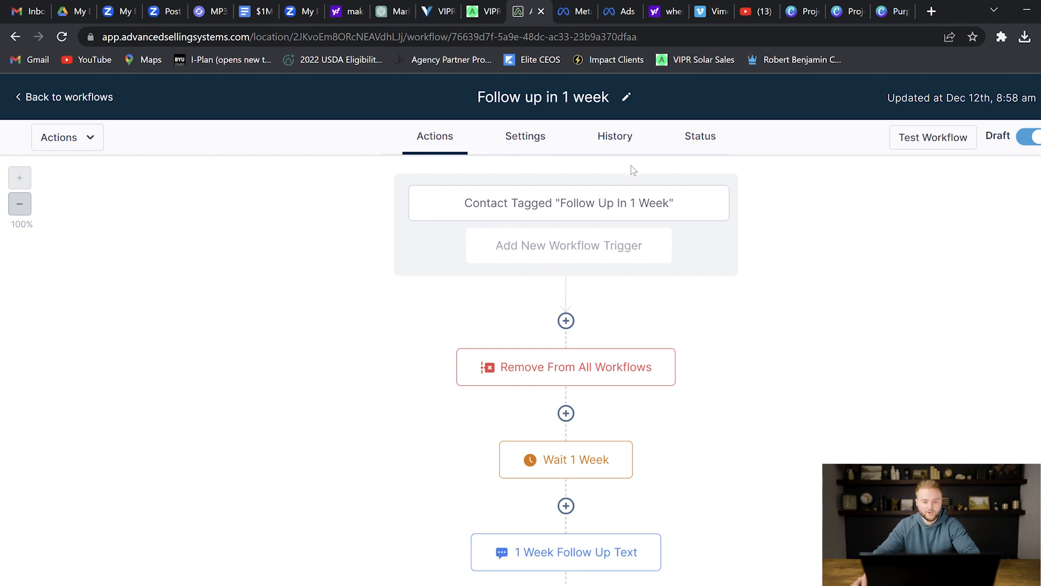
pyautogui.moveTo(540, 221)
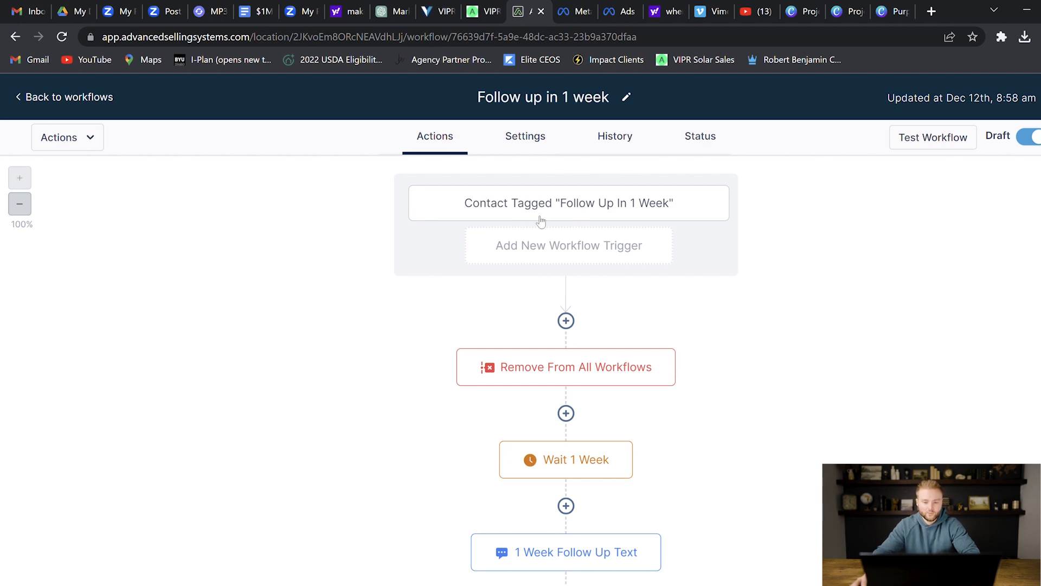
pyautogui.moveTo(553, 219)
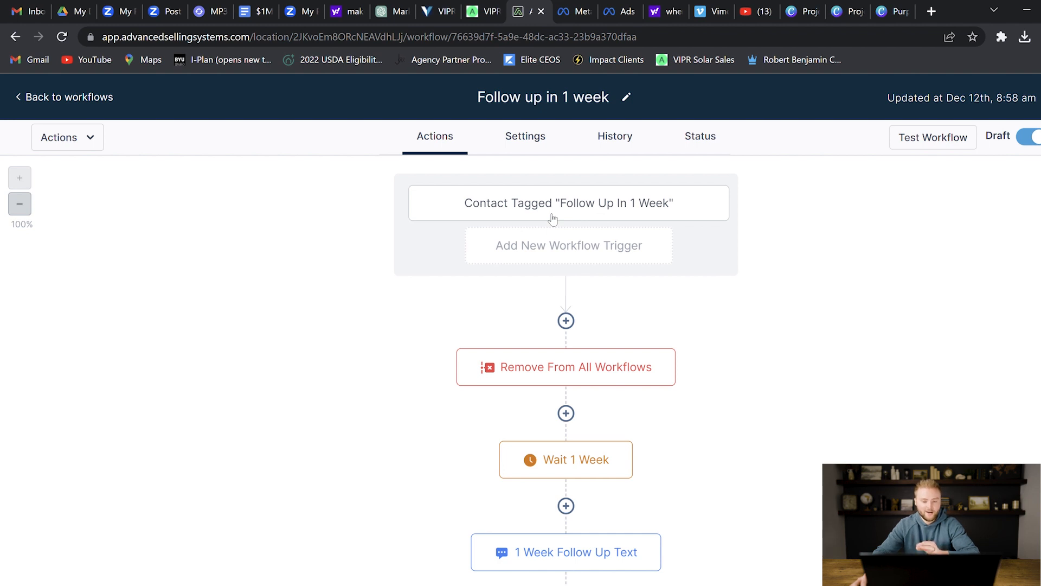
pyautogui.moveTo(598, 217)
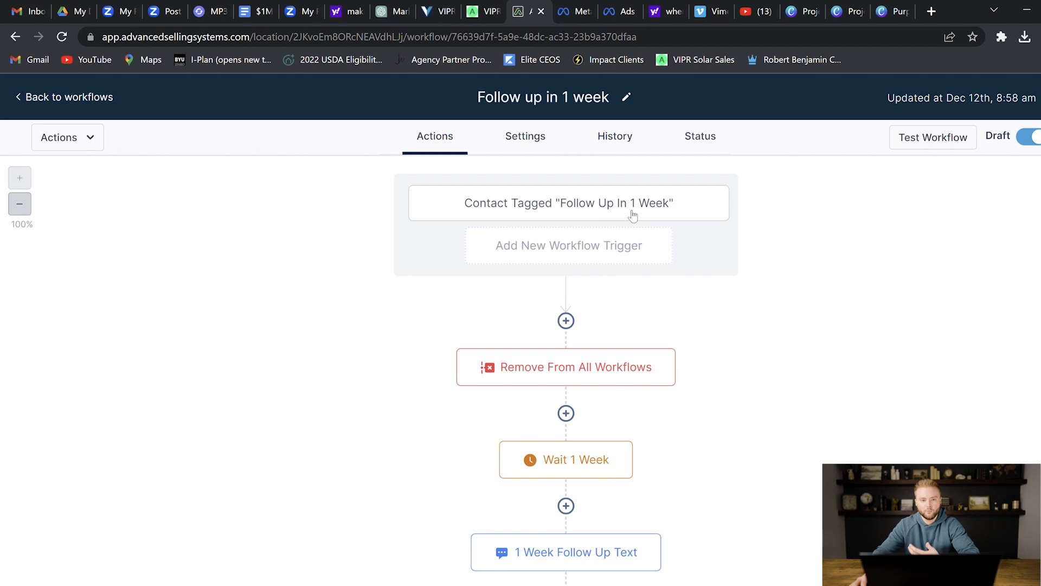
pyautogui.scroll(-3)
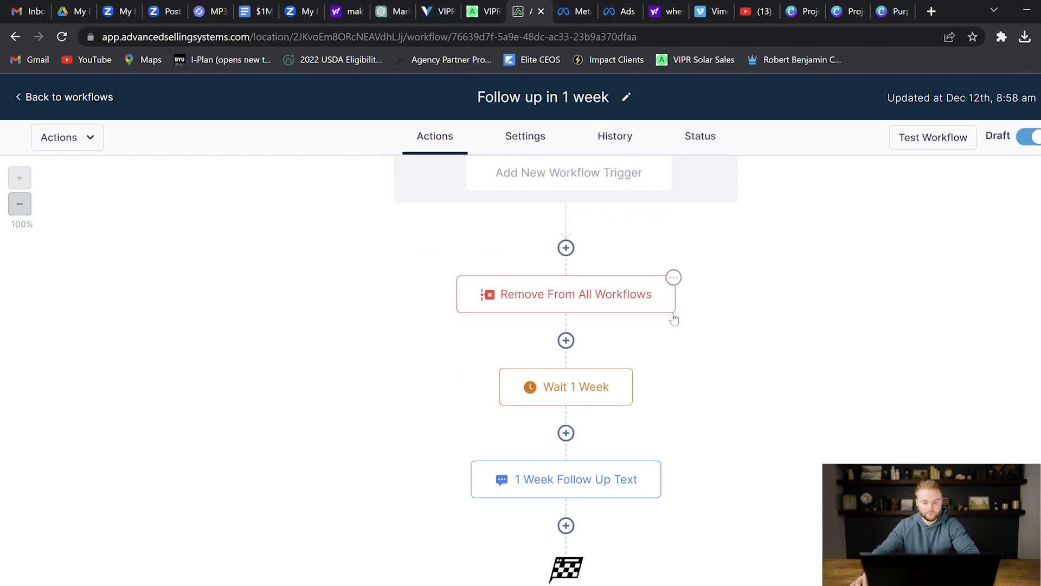
pyautogui.scroll(-3)
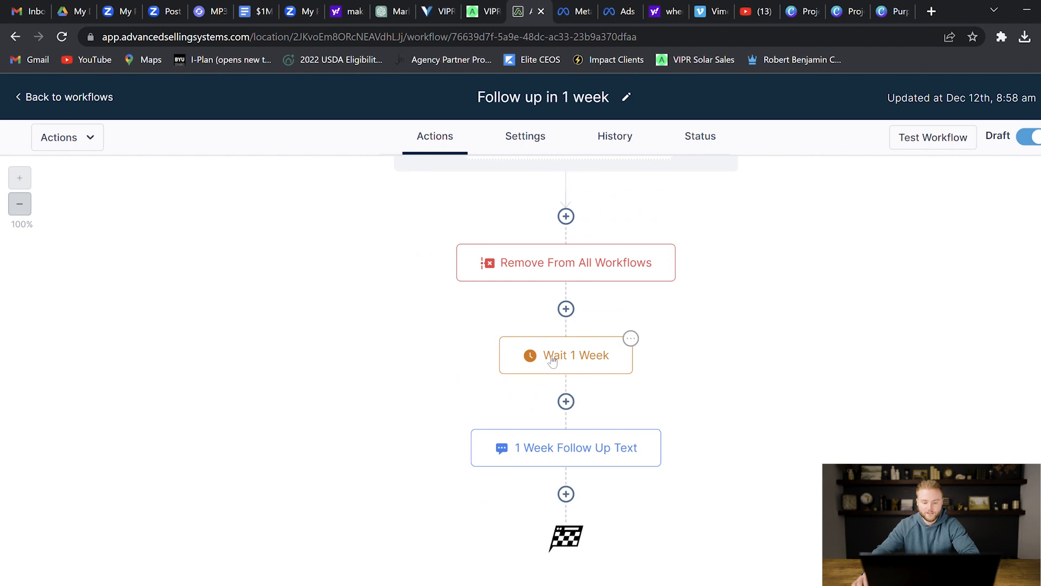
pyautogui.moveTo(632, 483)
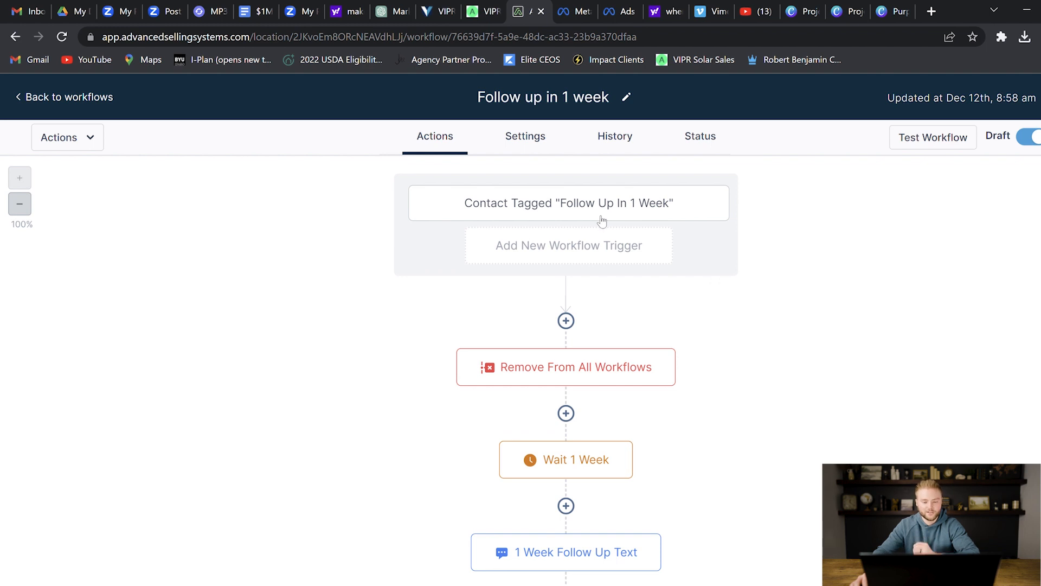
pyautogui.scroll(-3)
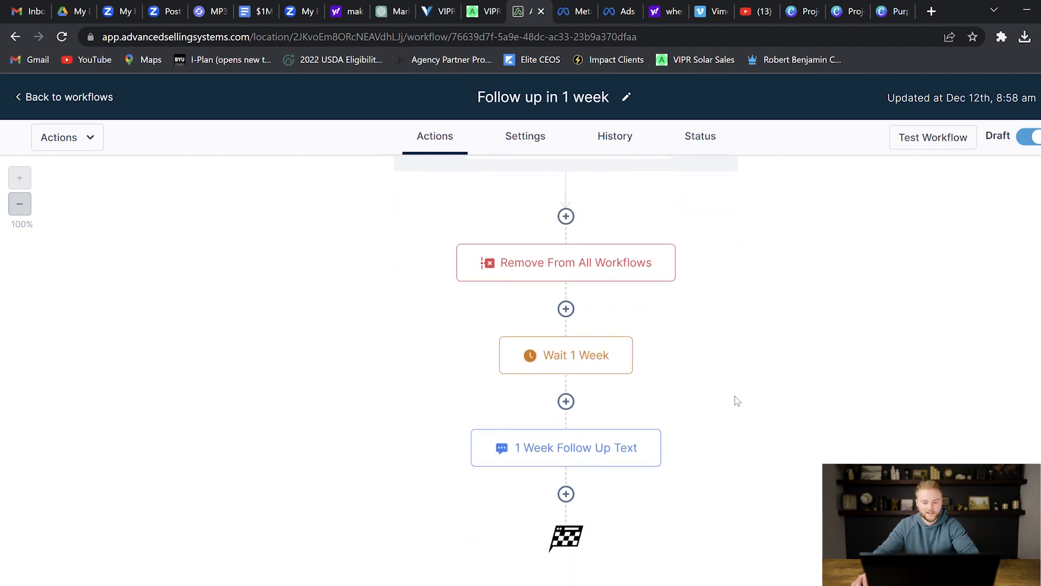
pyautogui.moveTo(756, 377)
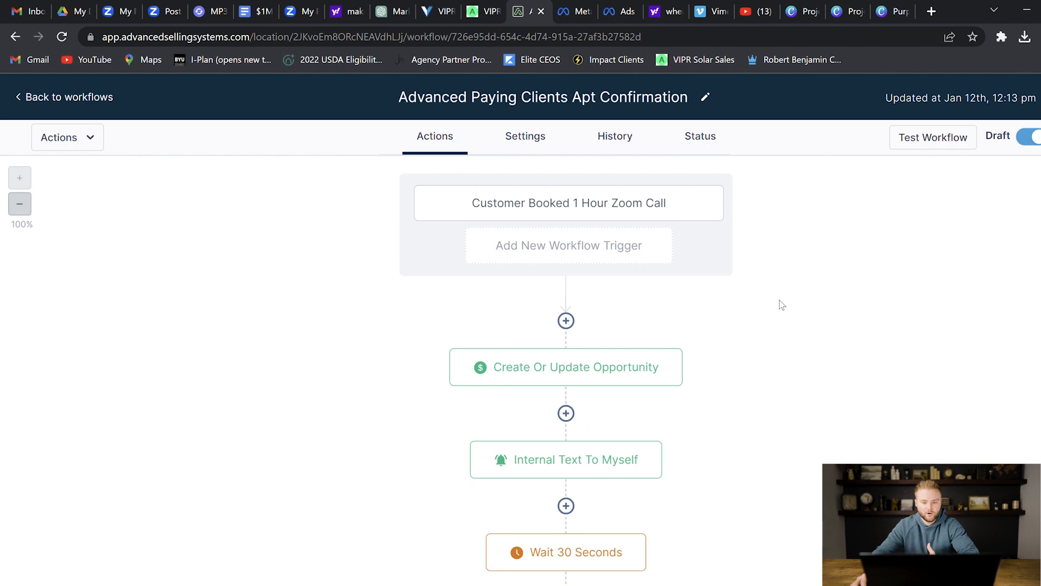
pyautogui.moveTo(717, 282)
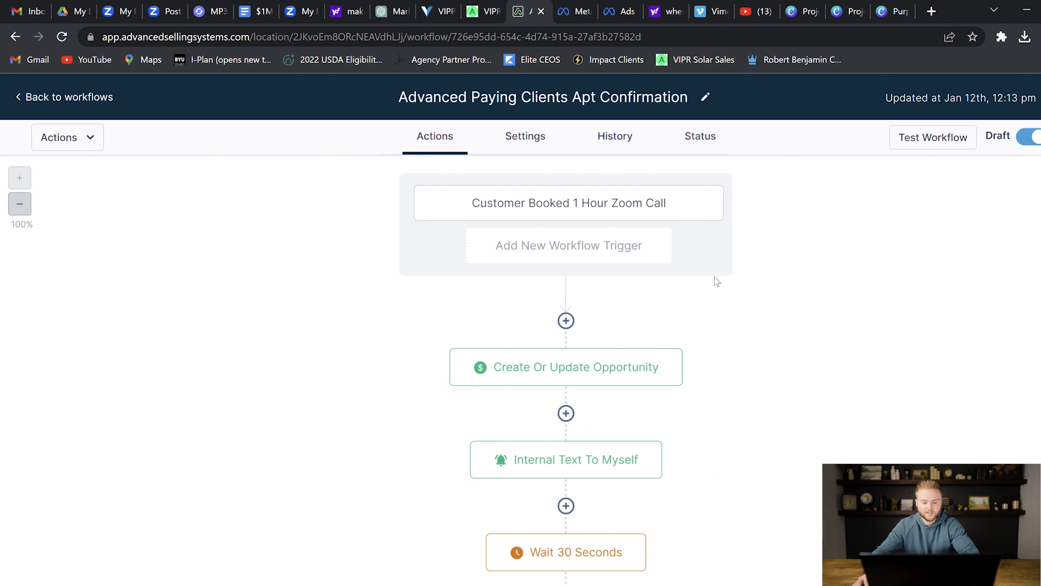
pyautogui.moveTo(586, 177)
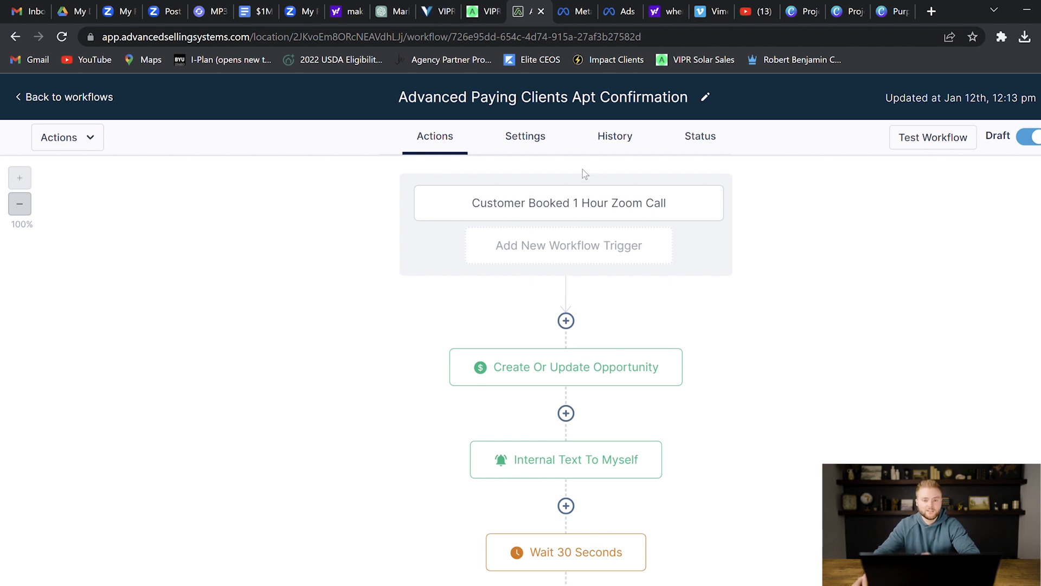
pyautogui.moveTo(572, 174)
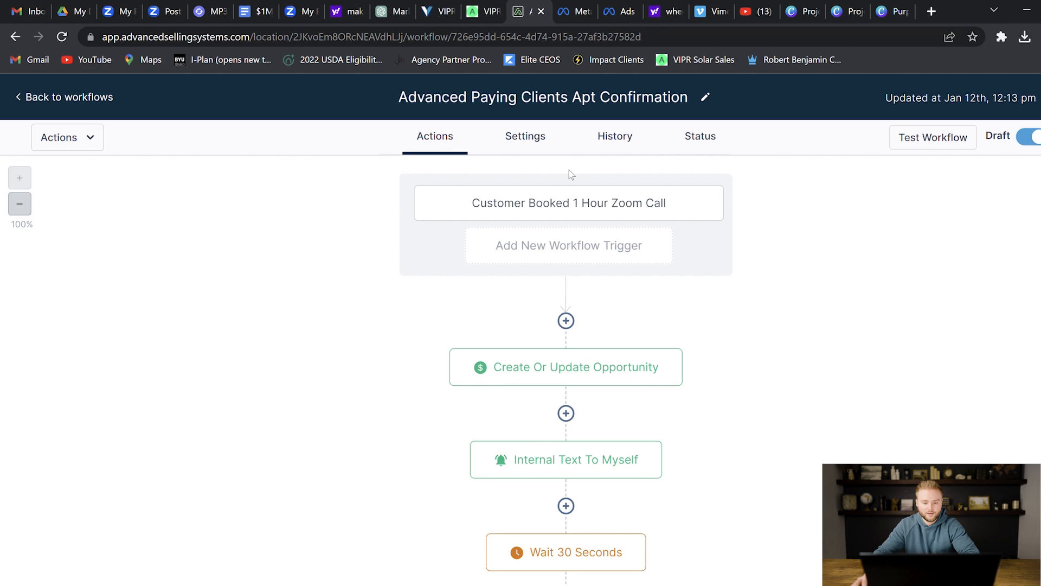
pyautogui.scroll(-3)
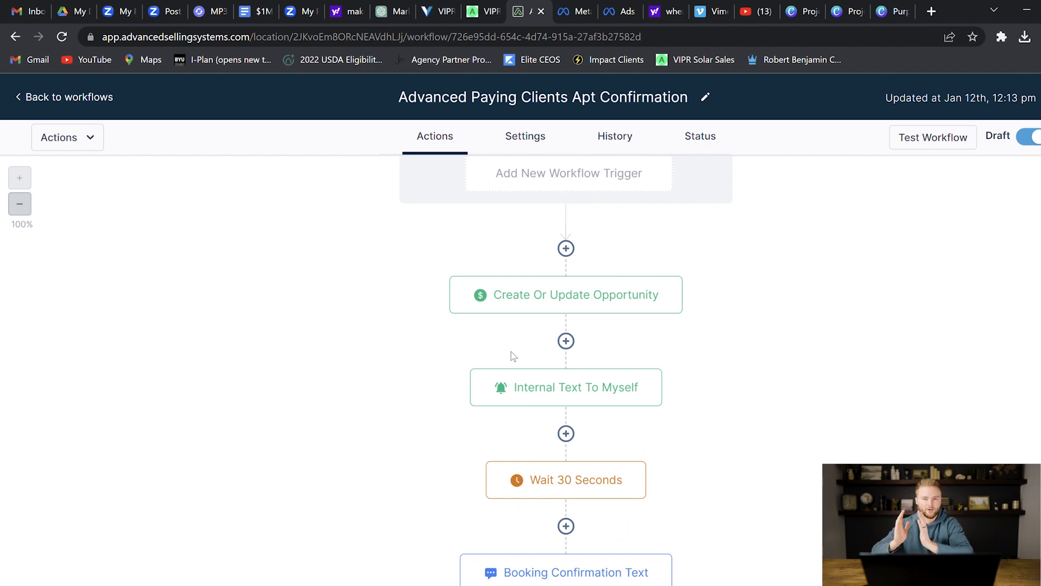
pyautogui.scroll(-3)
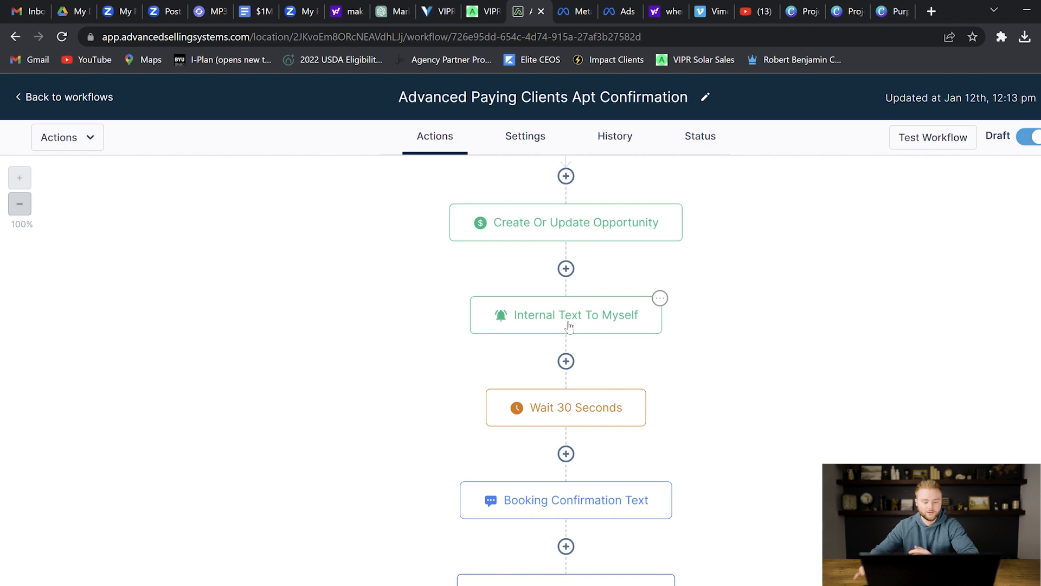
pyautogui.scroll(-3)
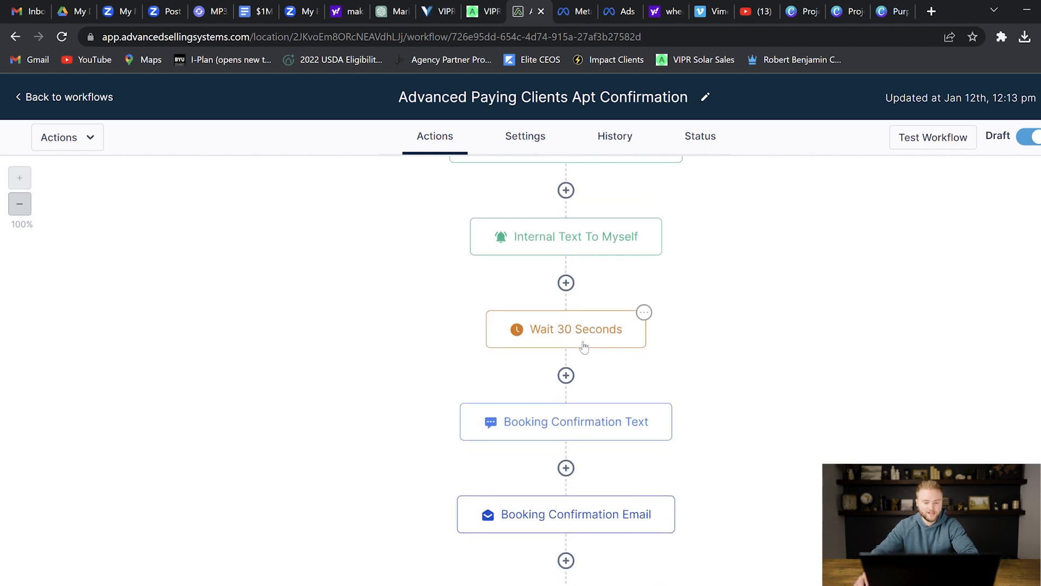
pyautogui.scroll(-3)
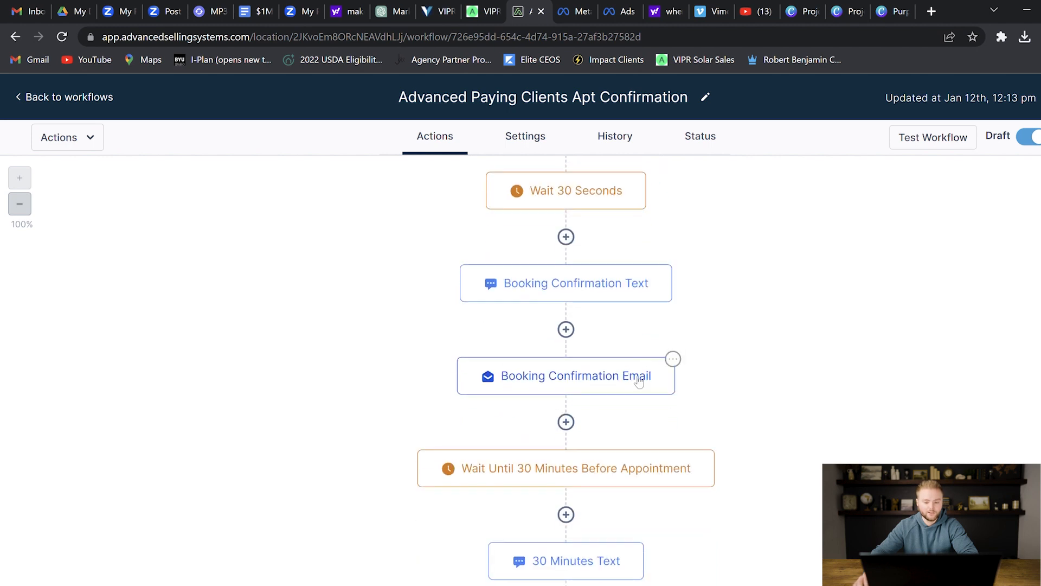
pyautogui.scroll(-3)
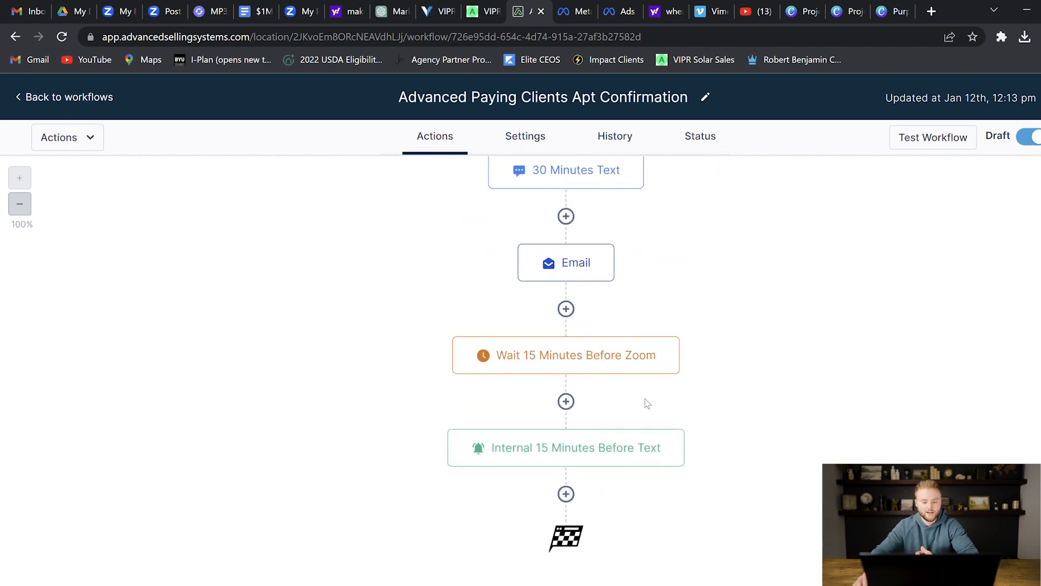
pyautogui.moveTo(645, 501)
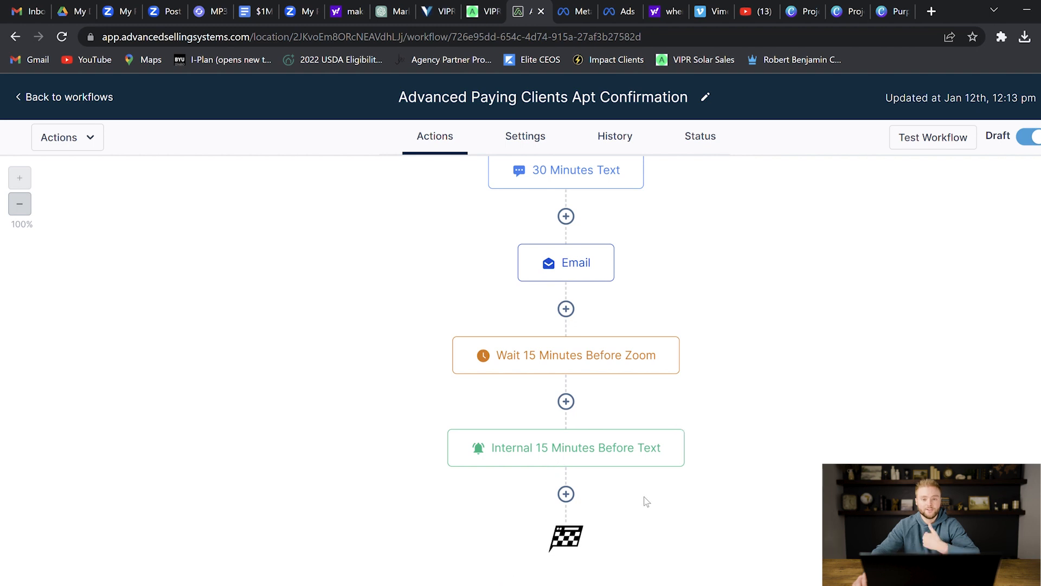
pyautogui.moveTo(637, 499)
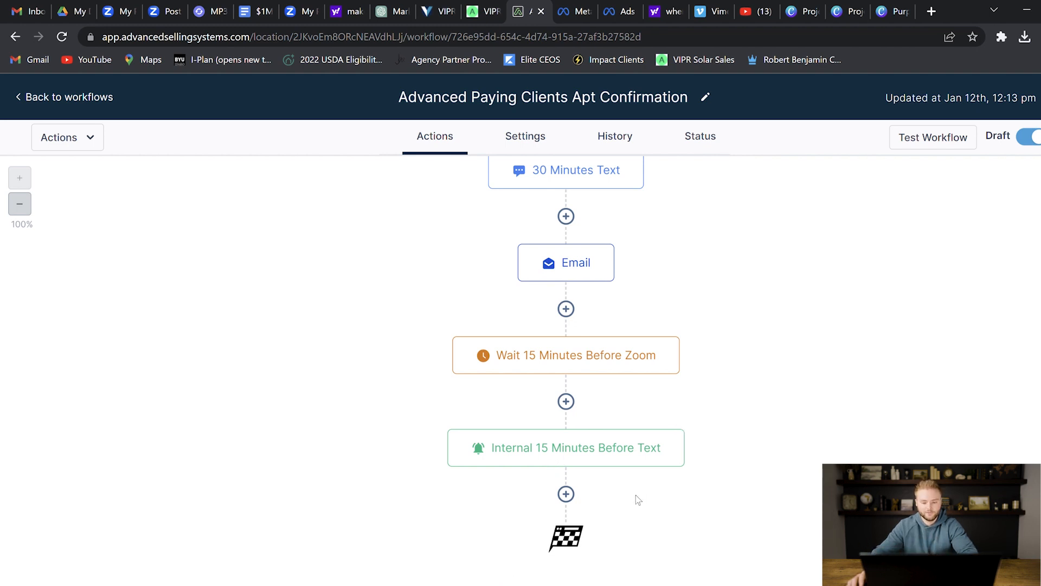
pyautogui.moveTo(729, 393)
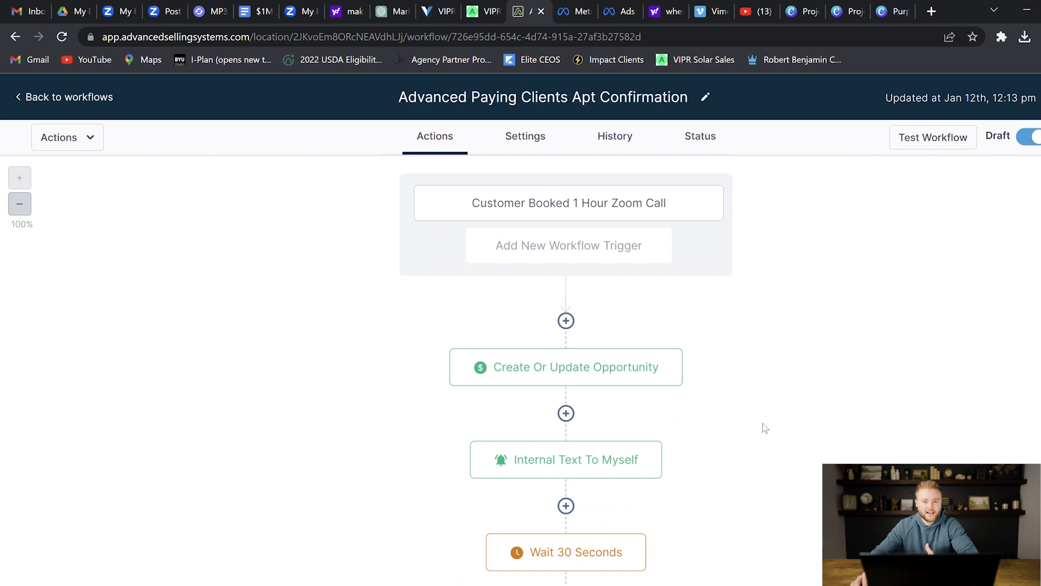
pyautogui.moveTo(737, 346)
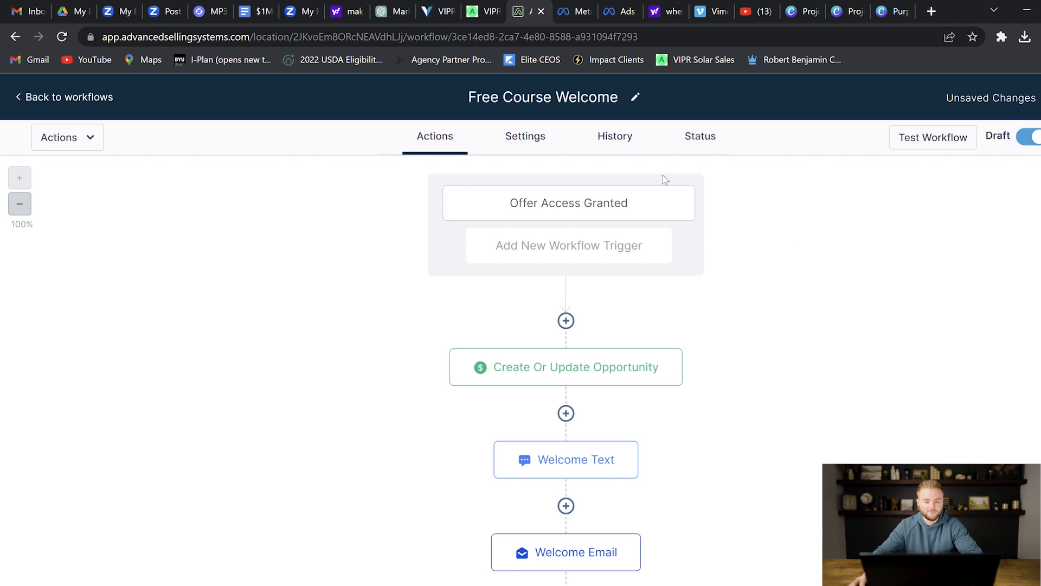
pyautogui.moveTo(531, 208)
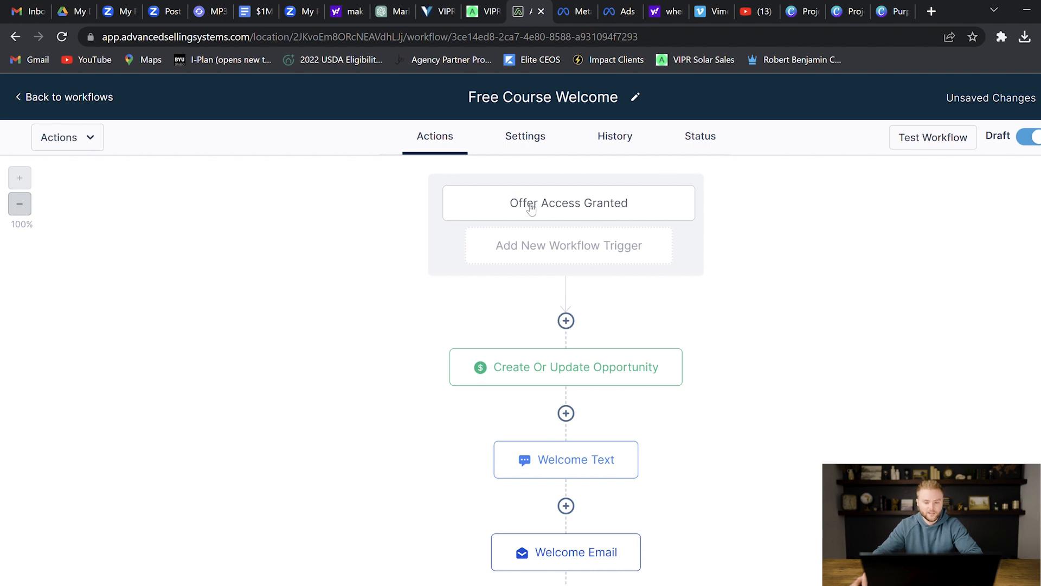
pyautogui.scroll(-3)
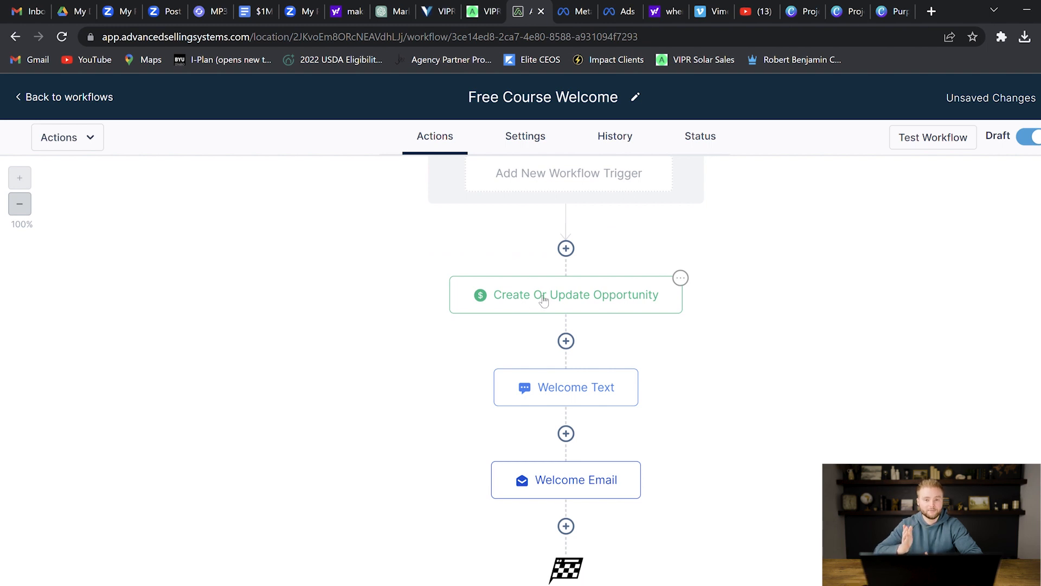
pyautogui.scroll(-3)
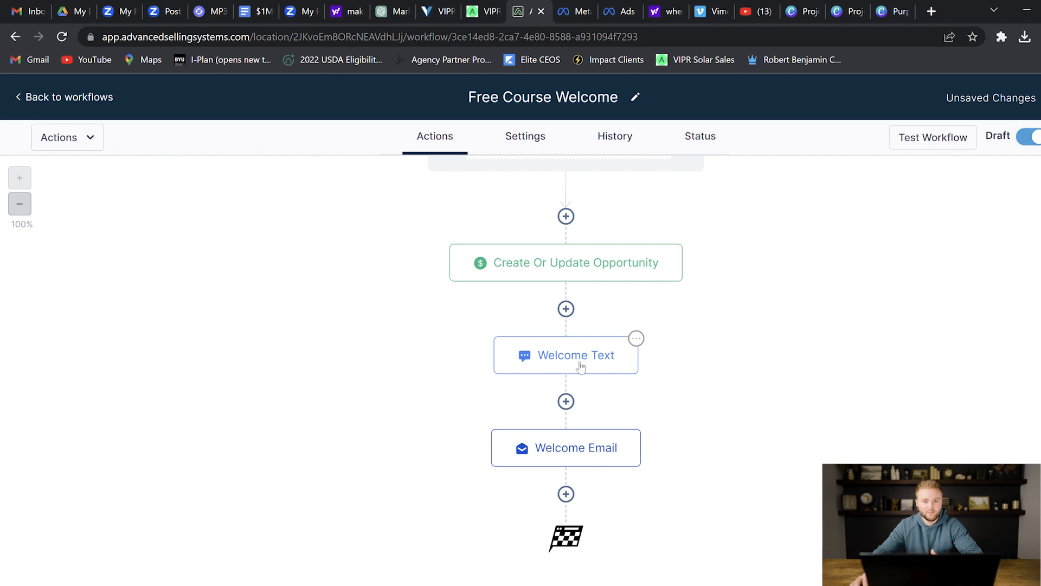
pyautogui.moveTo(576, 448)
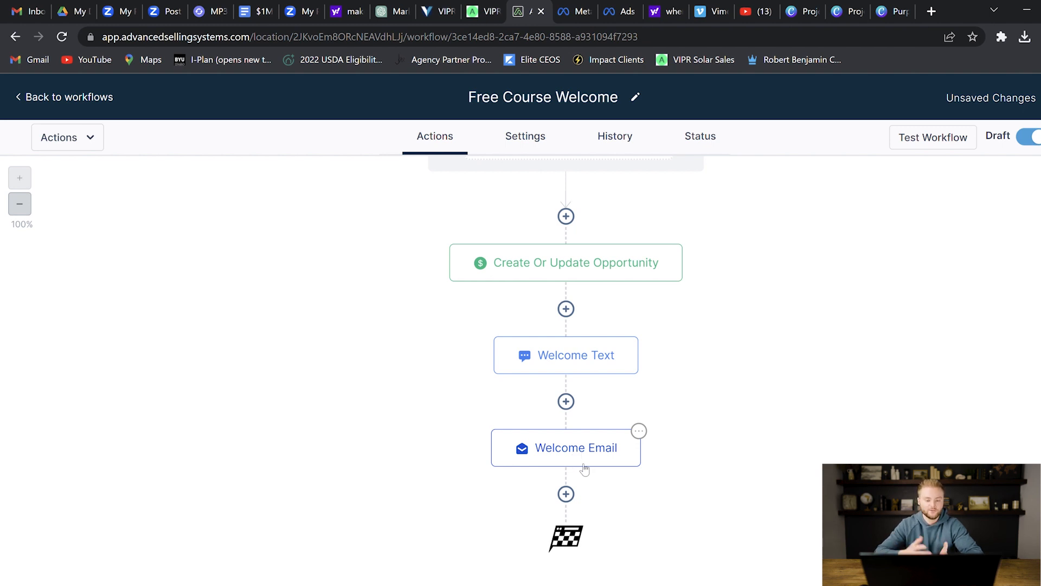
pyautogui.moveTo(729, 404)
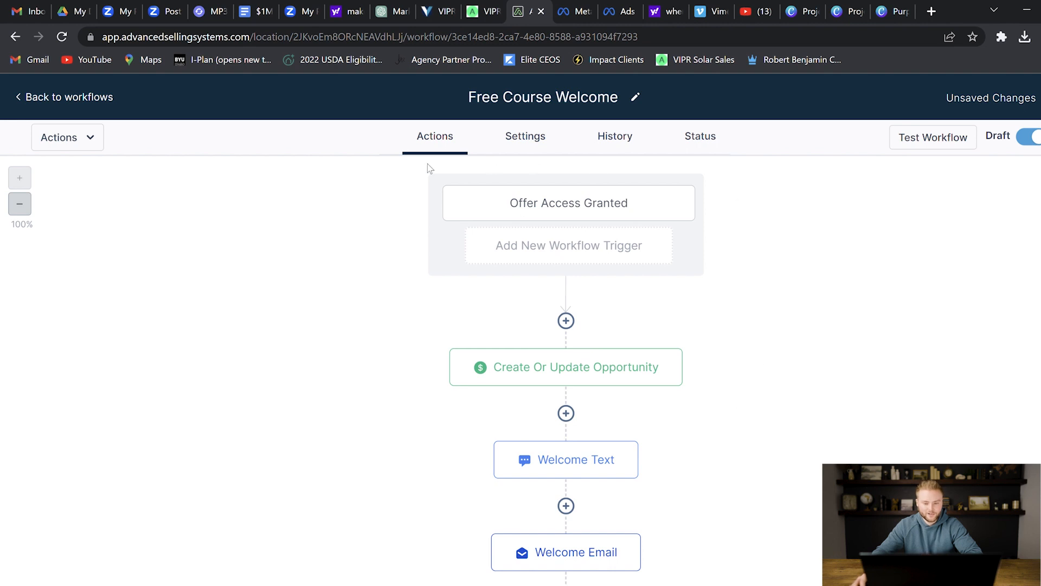
pyautogui.moveTo(554, 285)
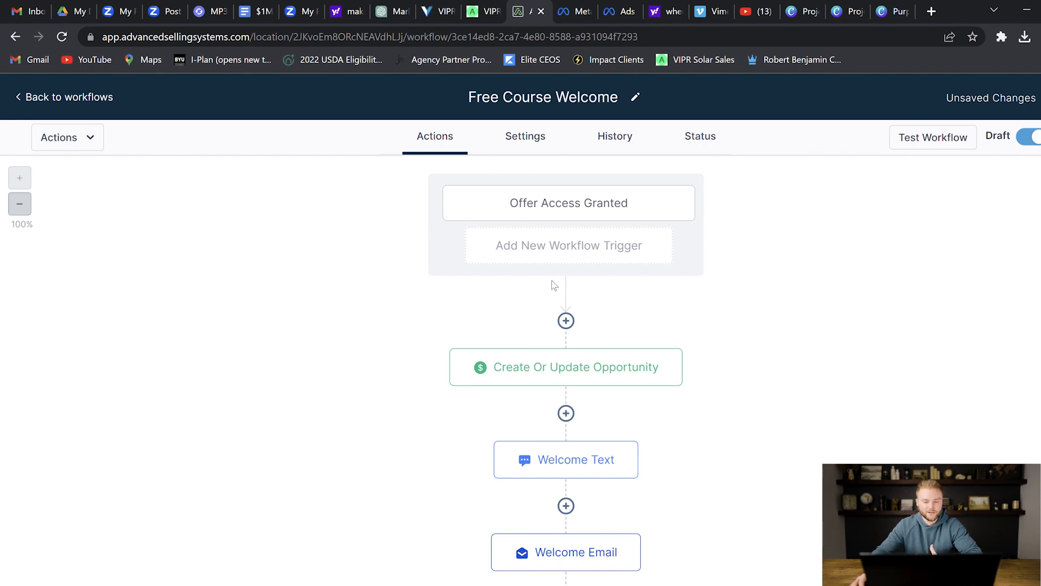
pyautogui.moveTo(426, 332)
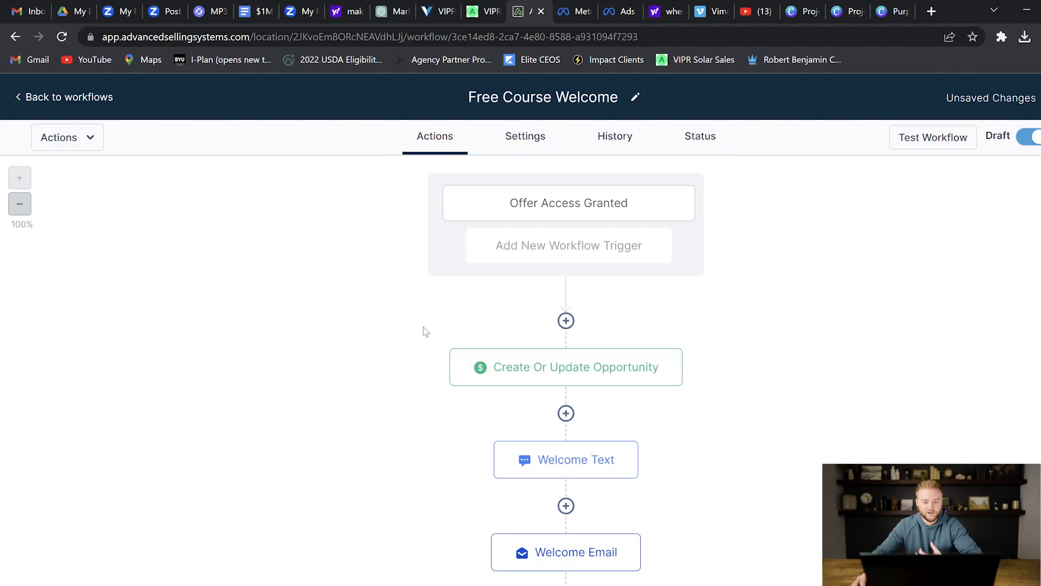